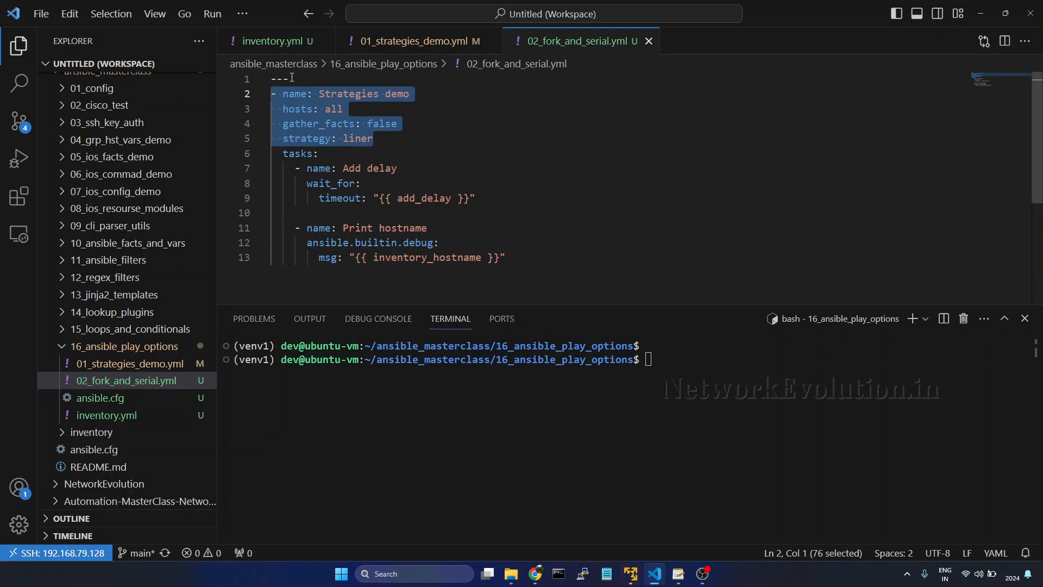
Bring up inventory.yml listing the demo hosts and their add_delay values.
left_click(273, 40)
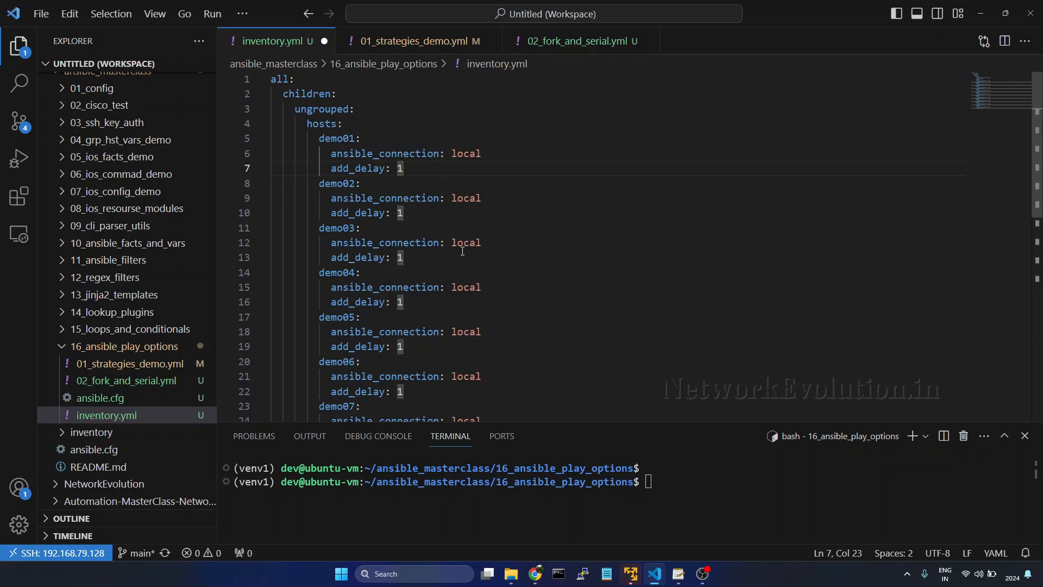
Replace every 'add_delay: 1' with 'add_delay: 5' across the inventory, then return to 02_fork_and_serial.yml.
key("ctrl+f")
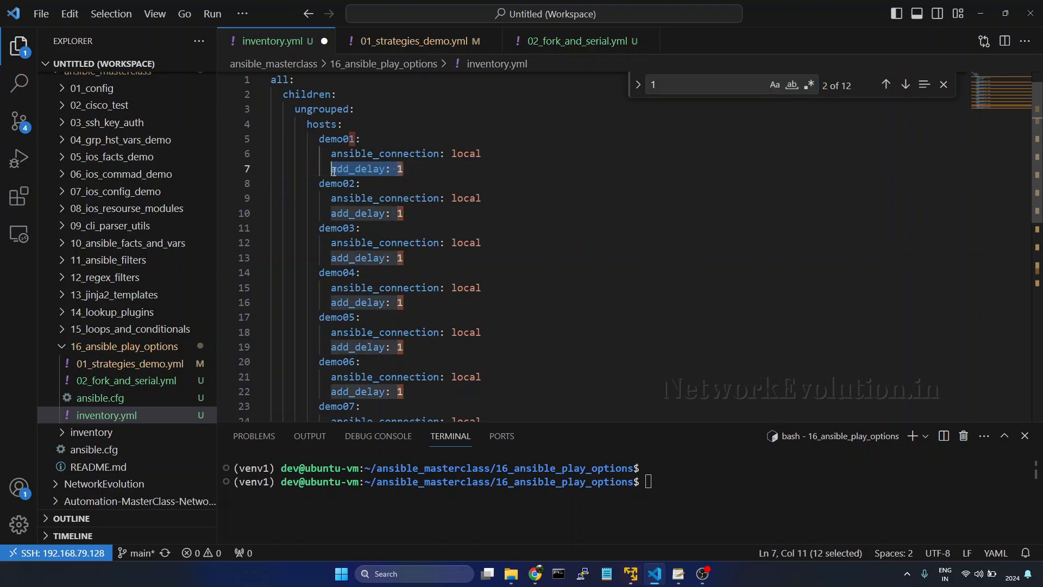
left_click(724, 85)
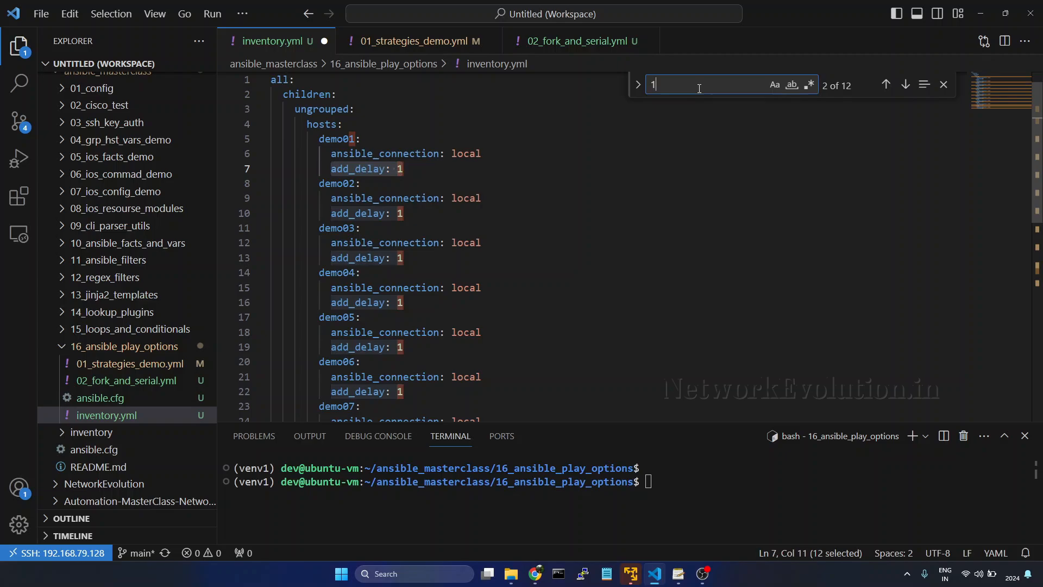
type("add_delay: 1")
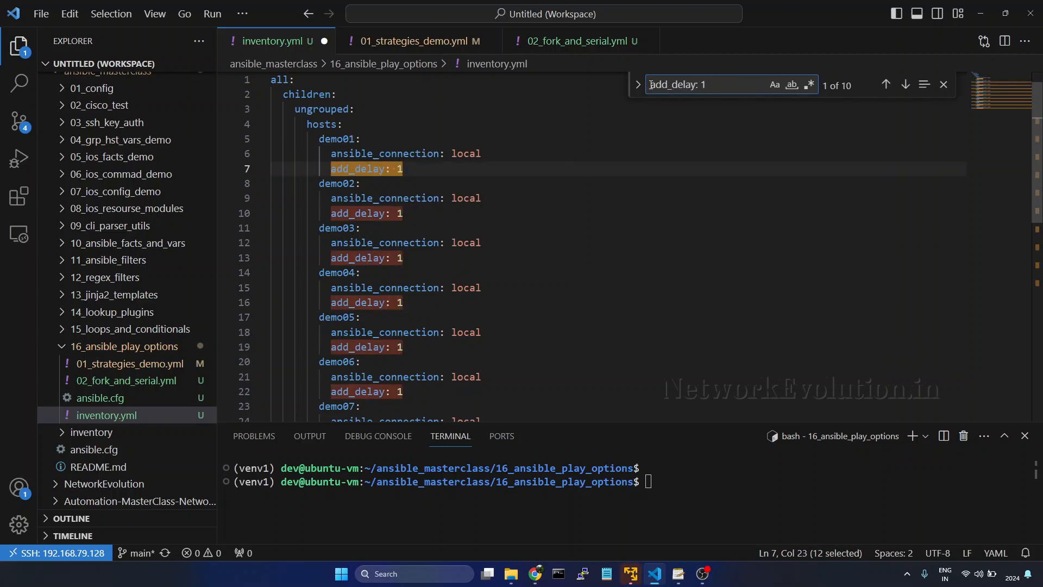
left_click(636, 85)
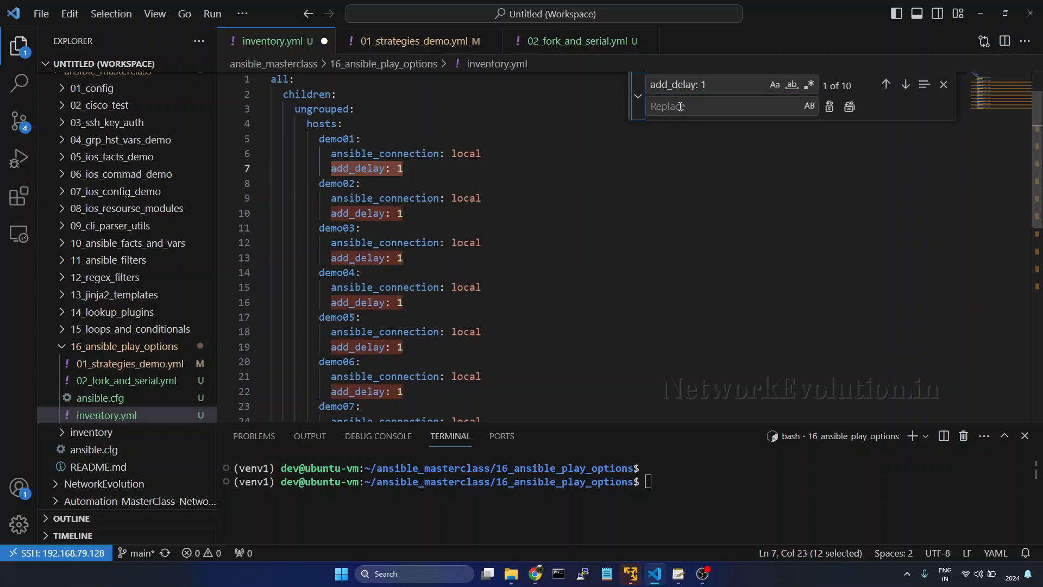
type("add_delay: 1")
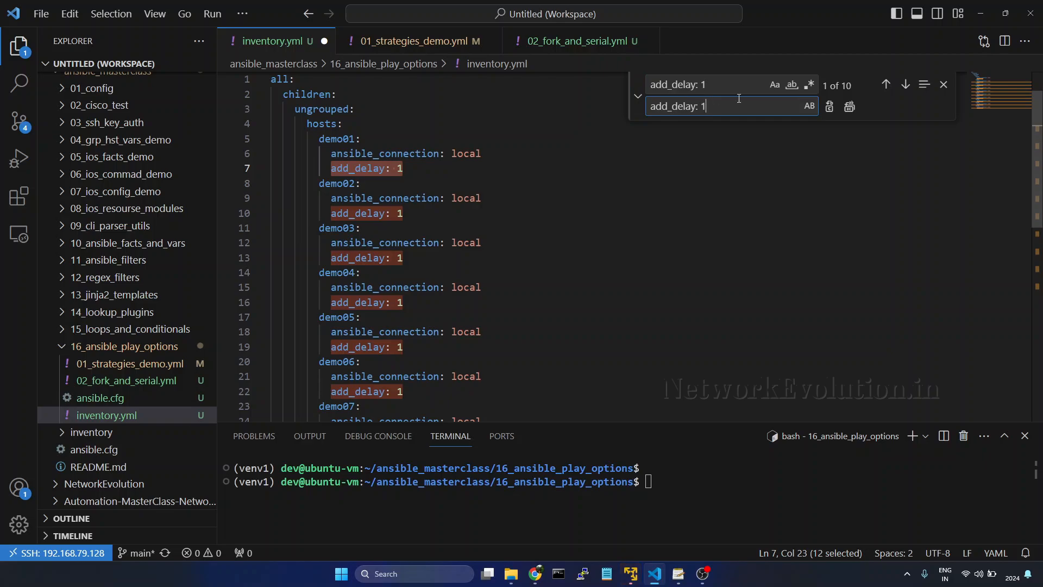
left_click(849, 107)
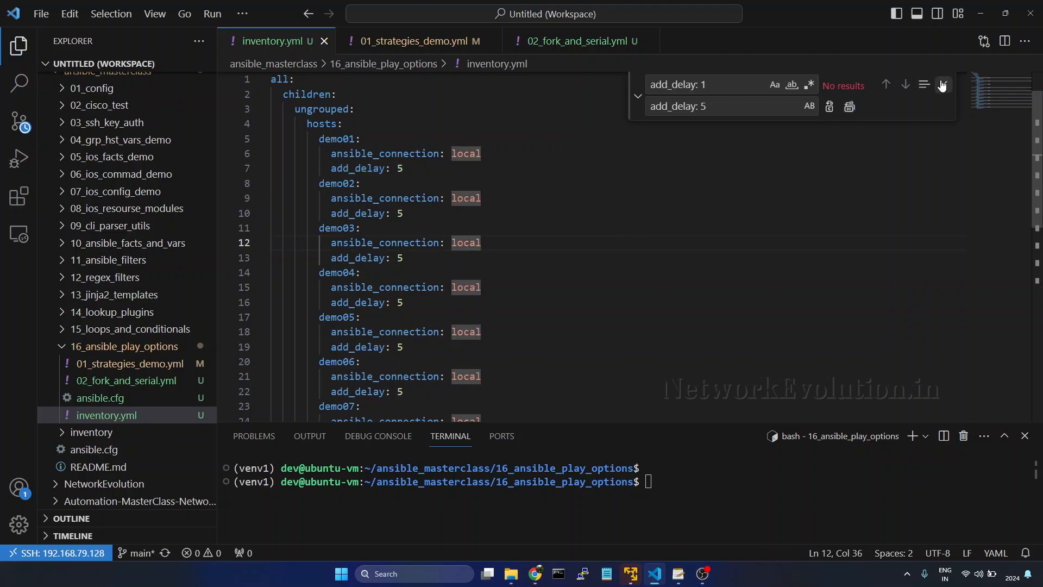
left_click(573, 40)
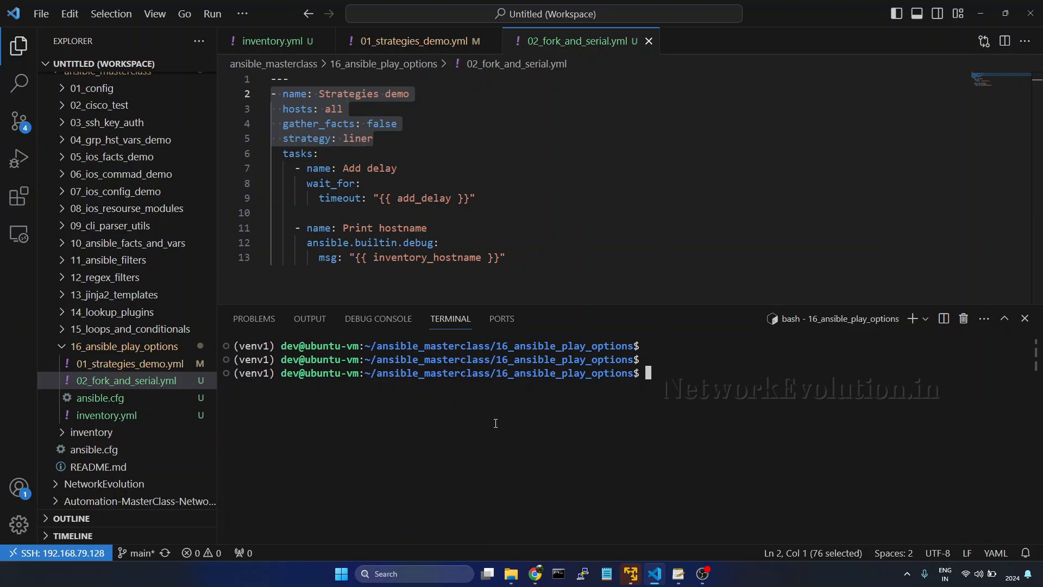
mouse_move(168, 267)
type("h")
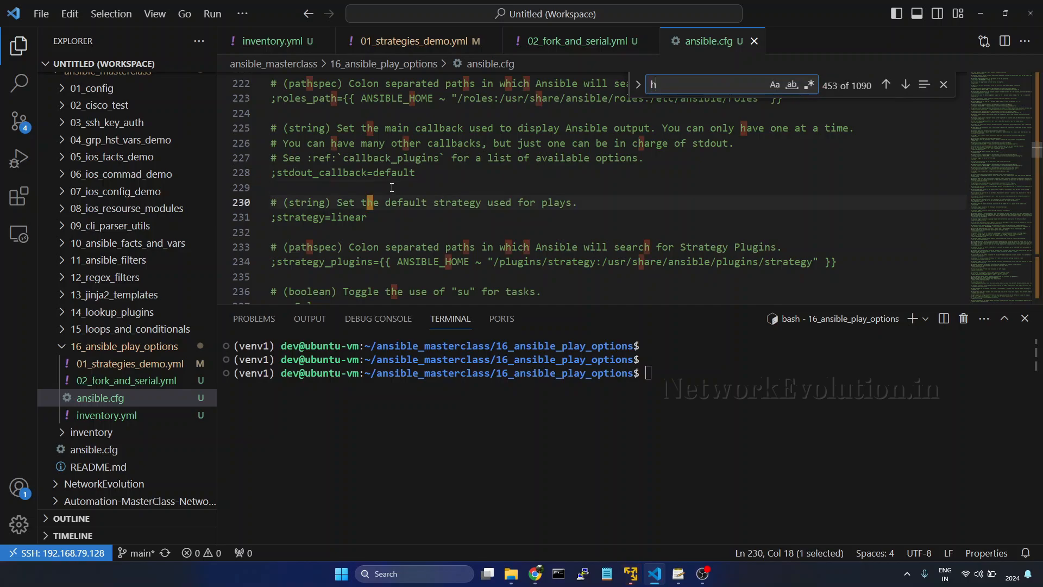
Look up the forks setting in ansible.cfg and run 'ansible-playbook 02_fork_and_serial.yml', which errors on strategy 'liner'.
type("ork")
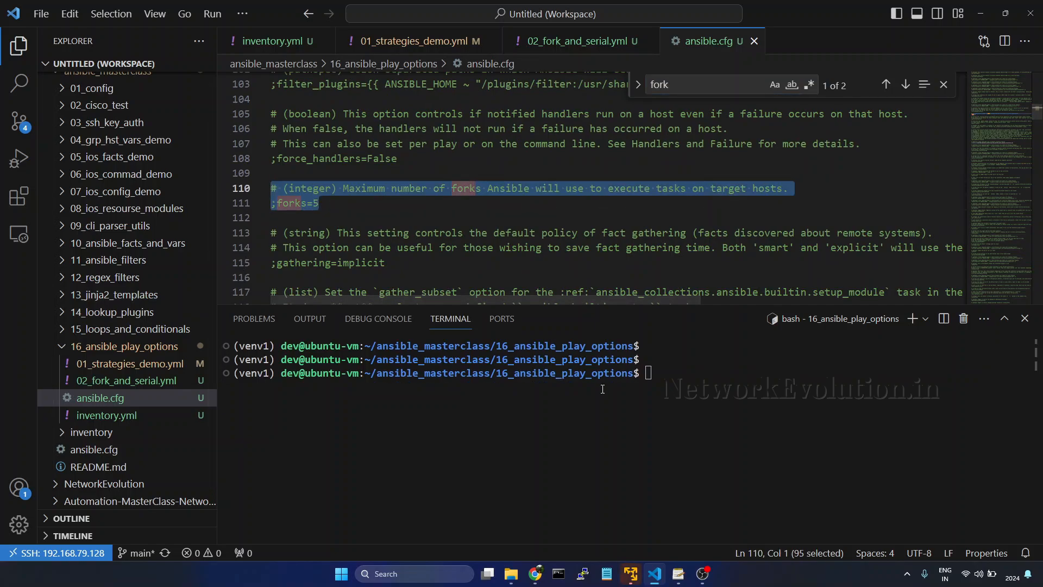
type("ansible-playbook")
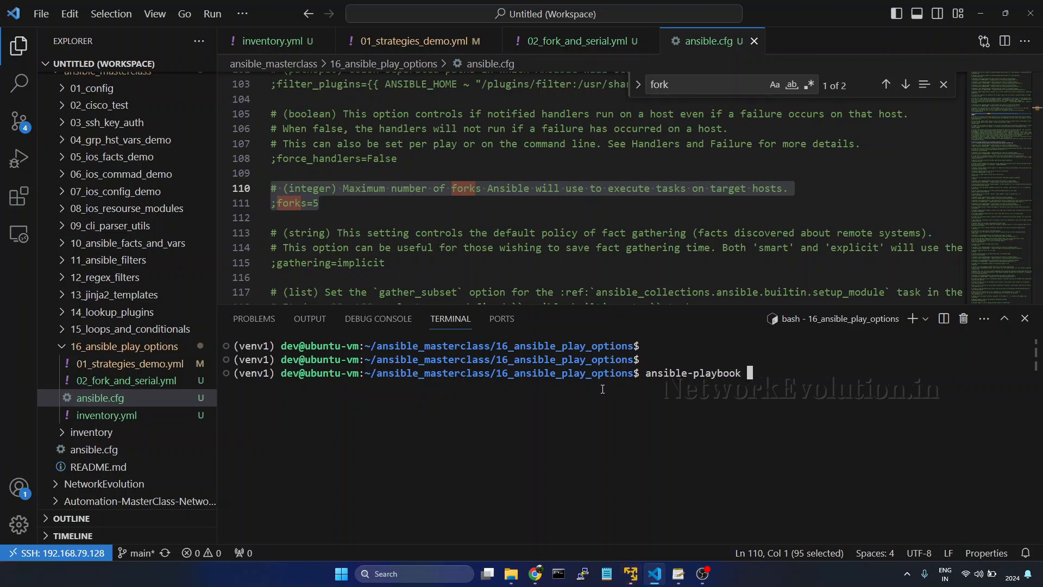
type("02_fork_and_serial.yml")
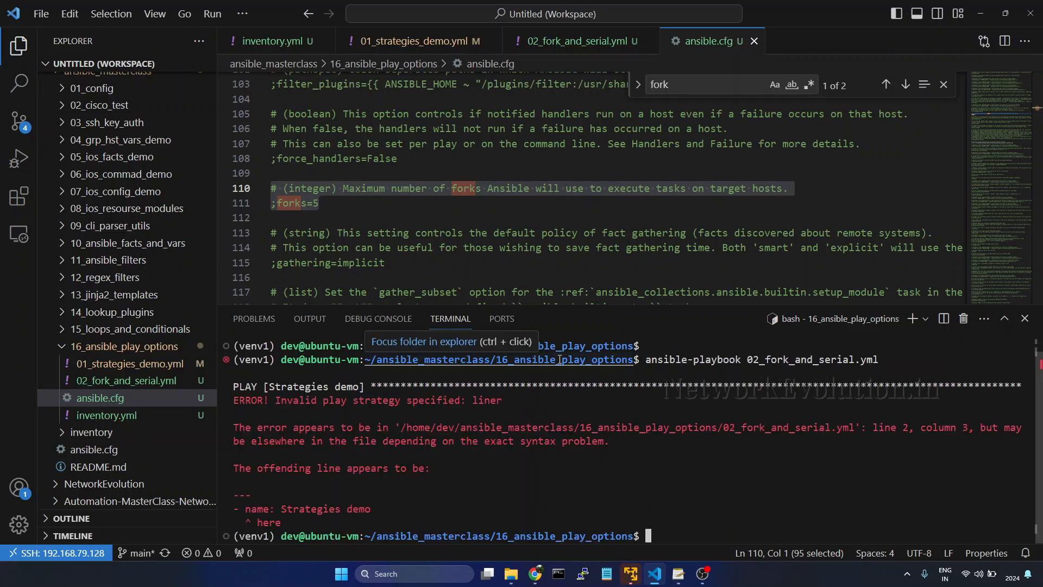
mouse_move(550, 315)
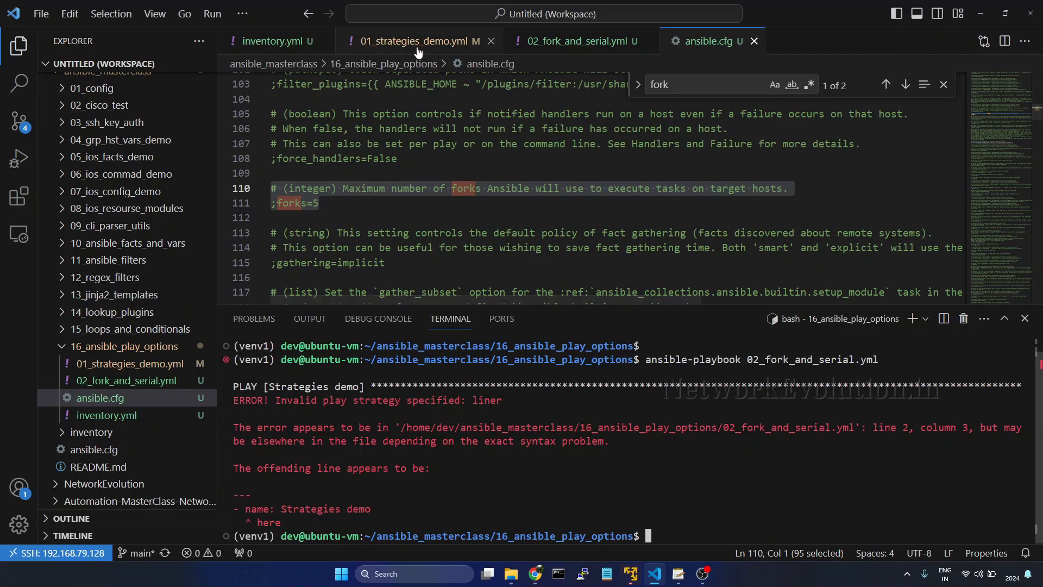
mouse_move(492, 41)
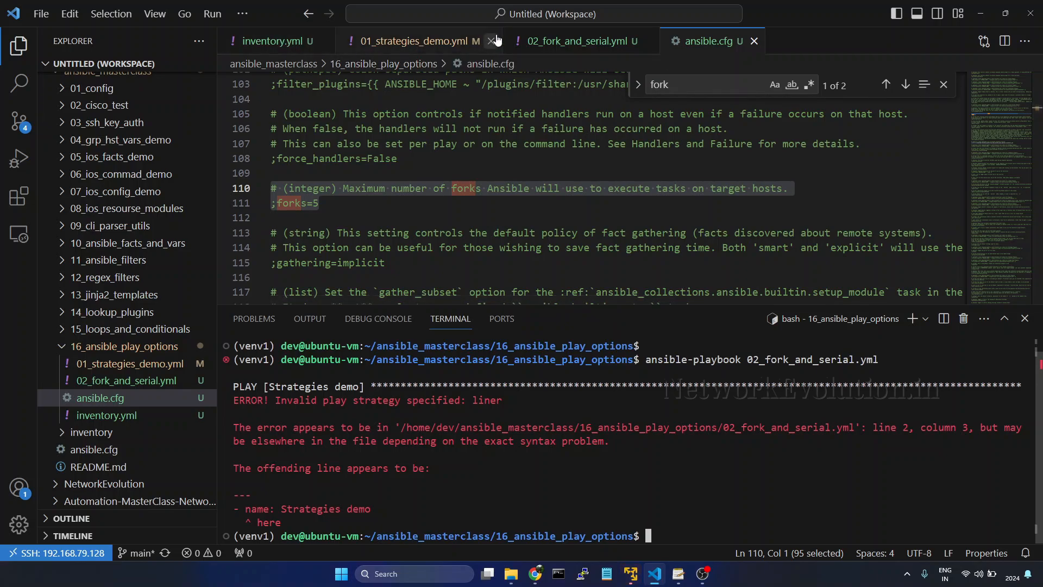
Fix the strategy to 'linear' in the playbook, rerun it in batches of five, then revisit ansible.cfg.
left_click(572, 40)
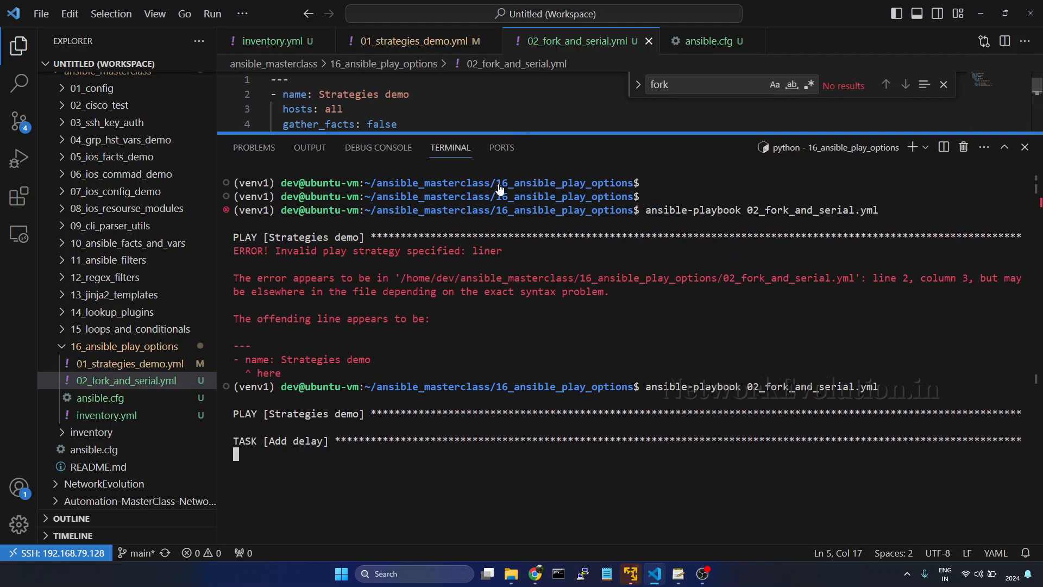
mouse_move(431, 447)
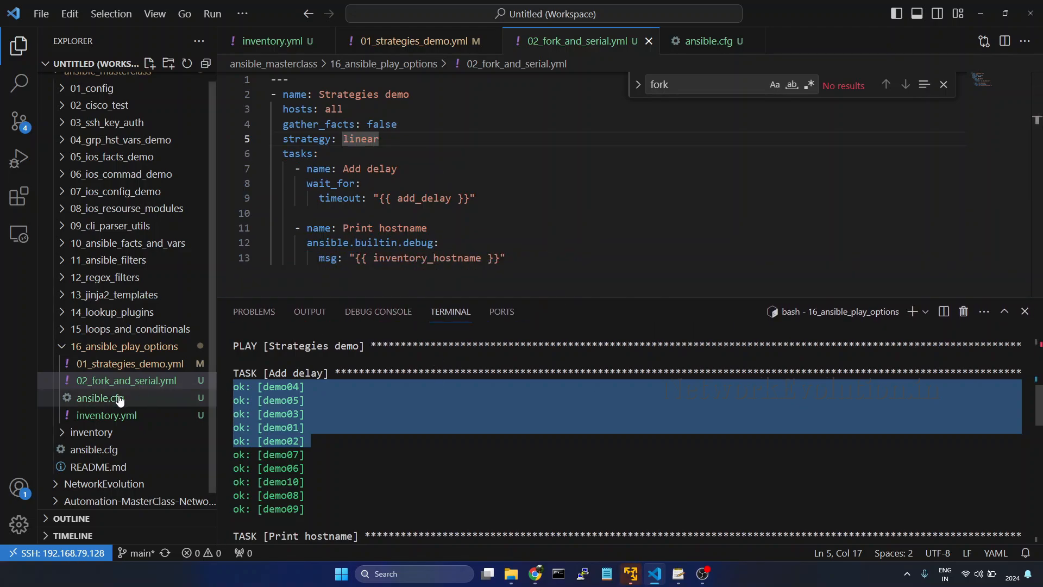
left_click(704, 41)
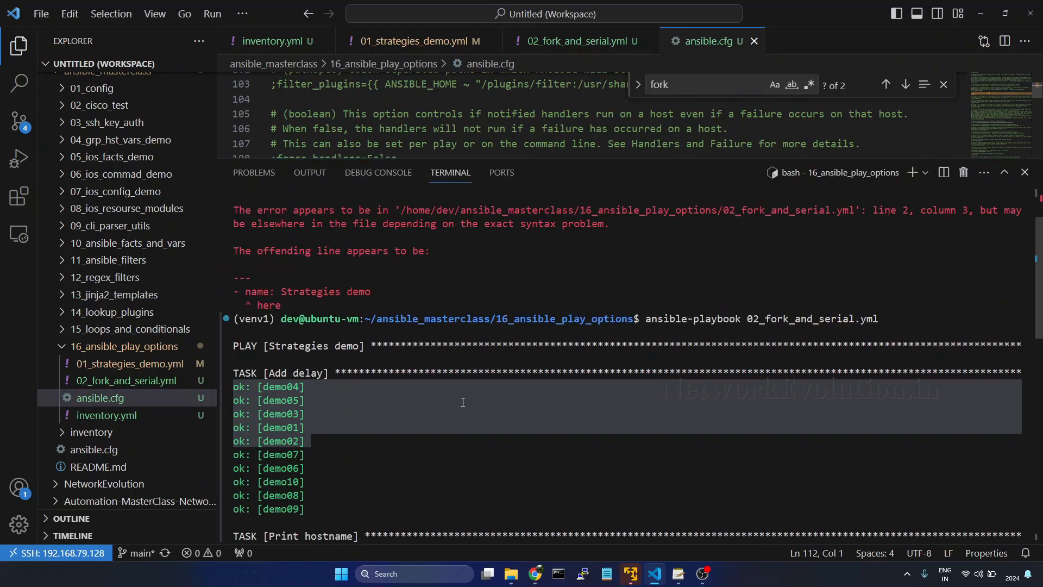
Check 'ansible-playbook -h', then rerun 02_fork_and_serial.yml with '--forks 10' so all ten hosts run together.
type("ansible_masterclass/16_ansible_play_options$ ansible-playbook")
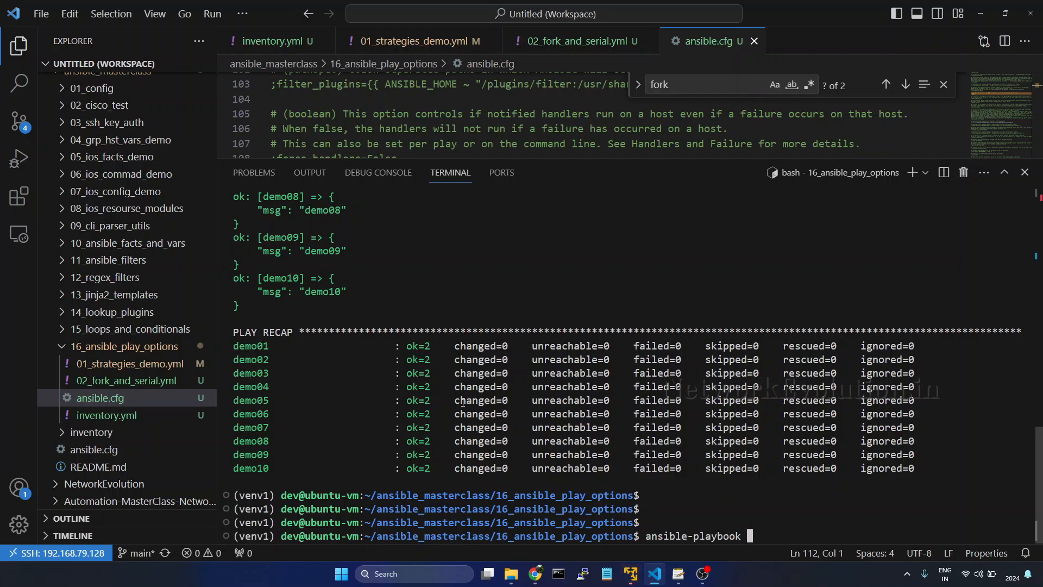
type("-h")
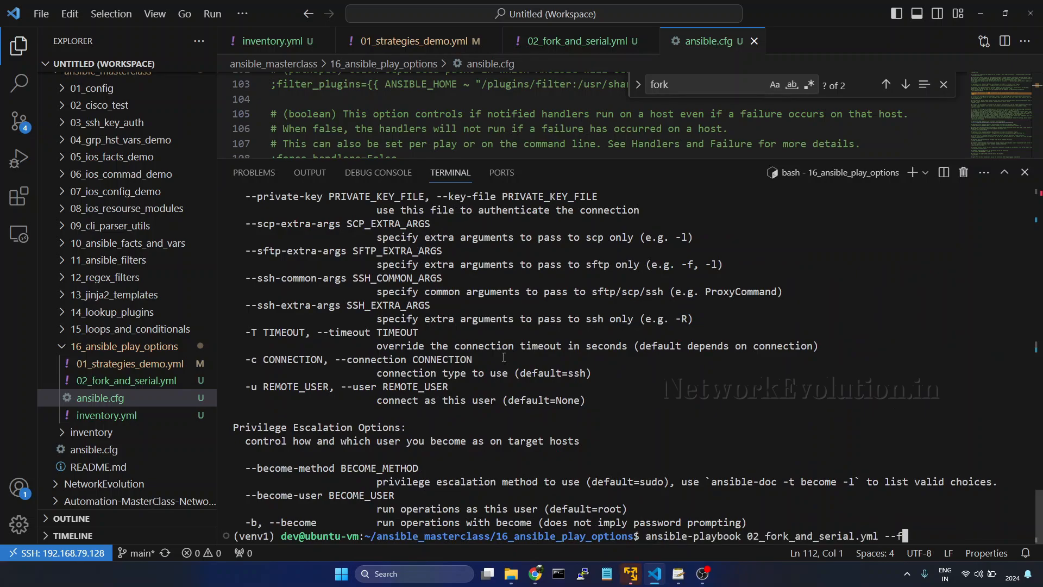
type("orks 1")
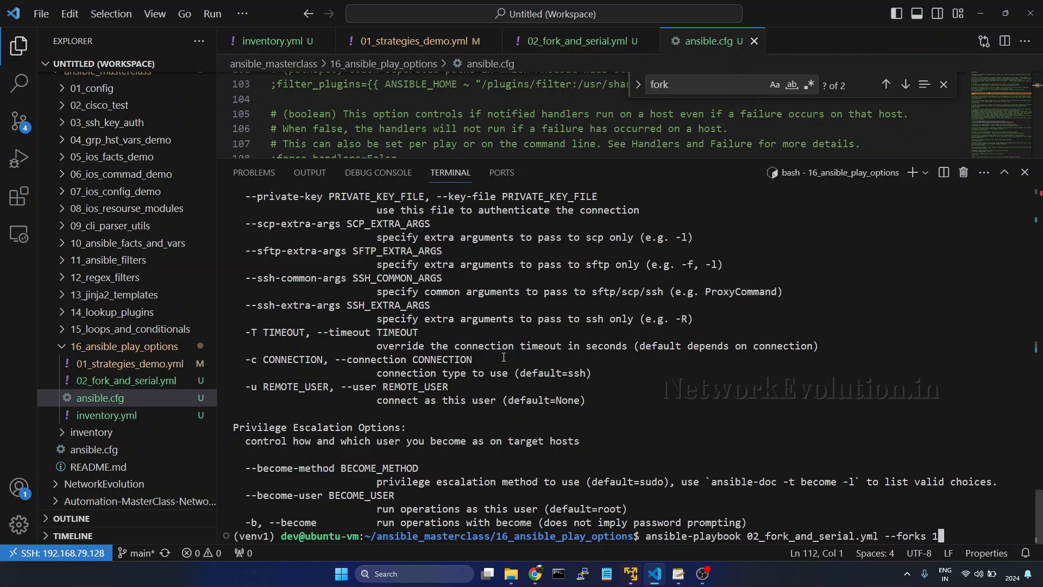
type("0")
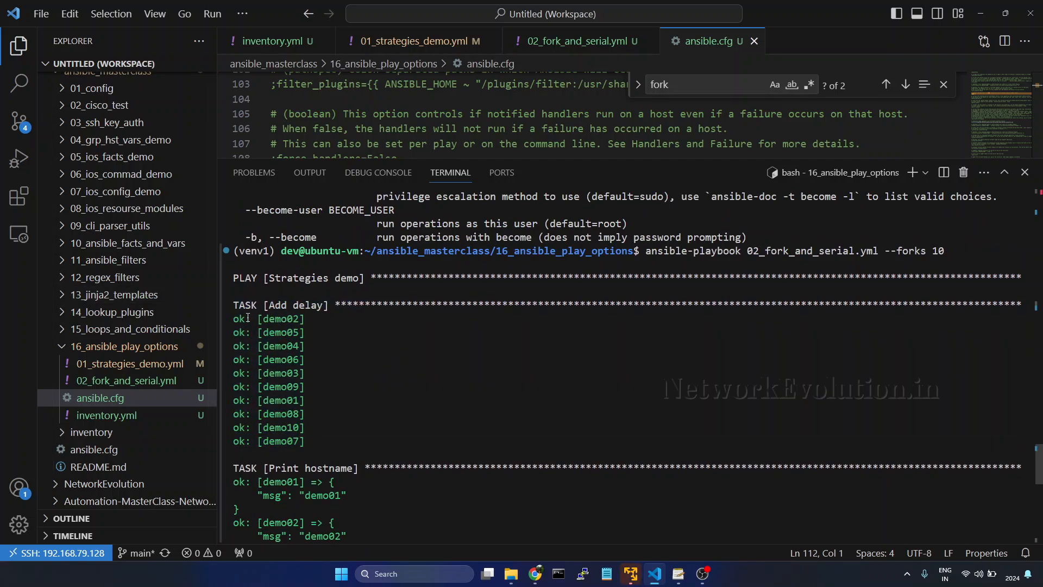
left_click(943, 84)
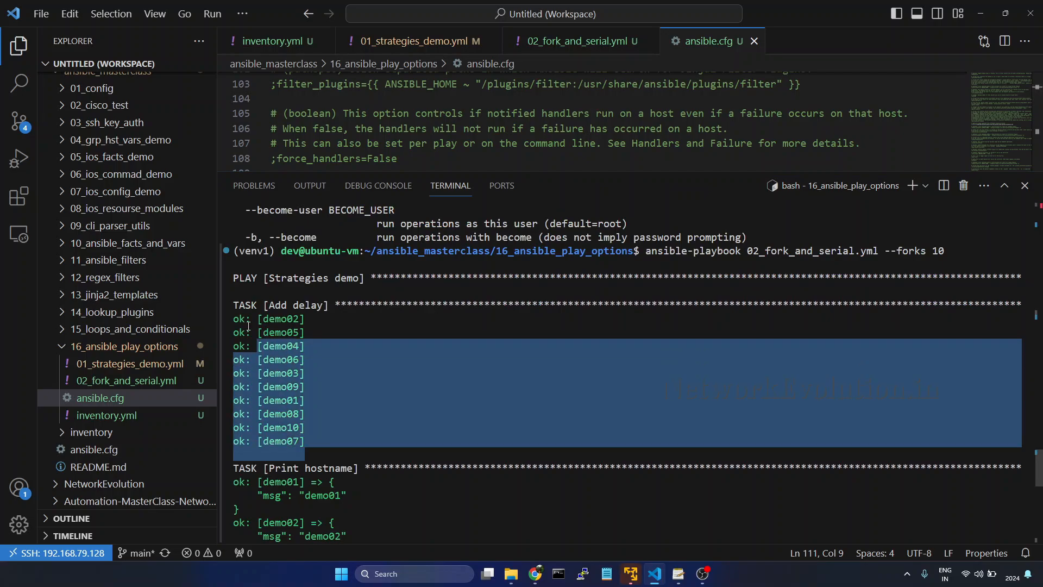
scroll("down", 3)
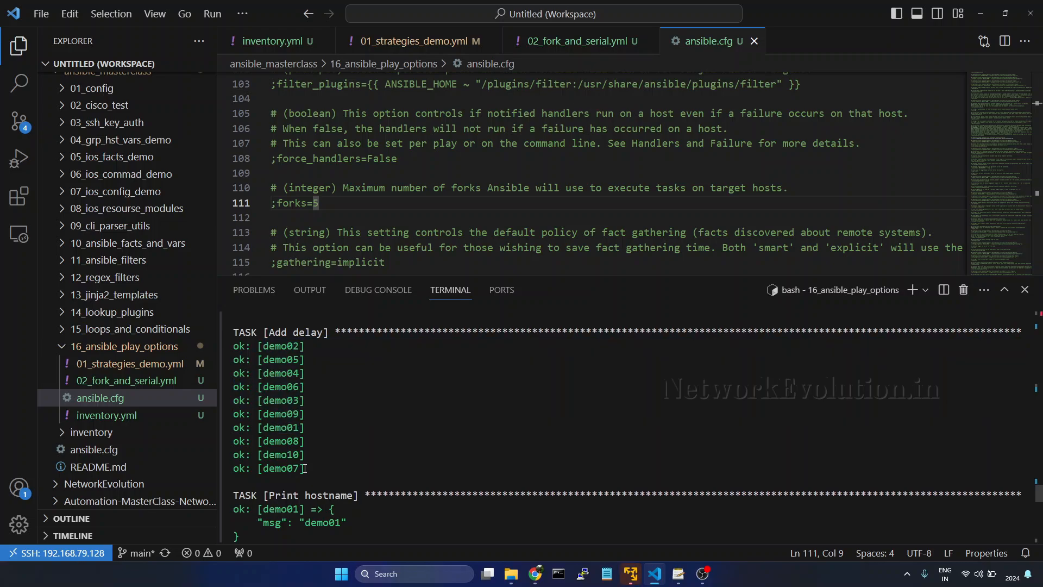
double_click(654, 144)
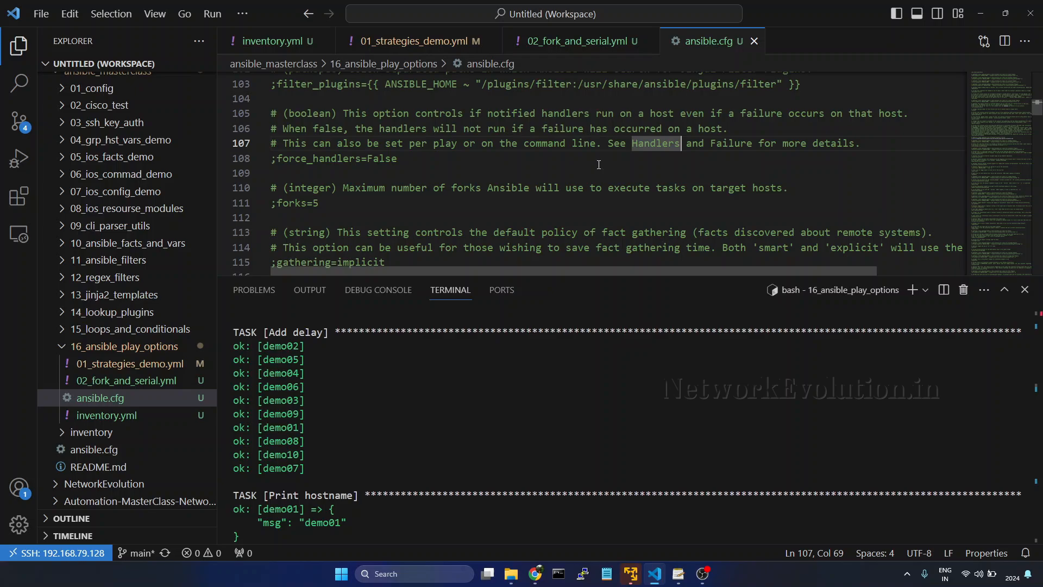
mouse_move(761, 575)
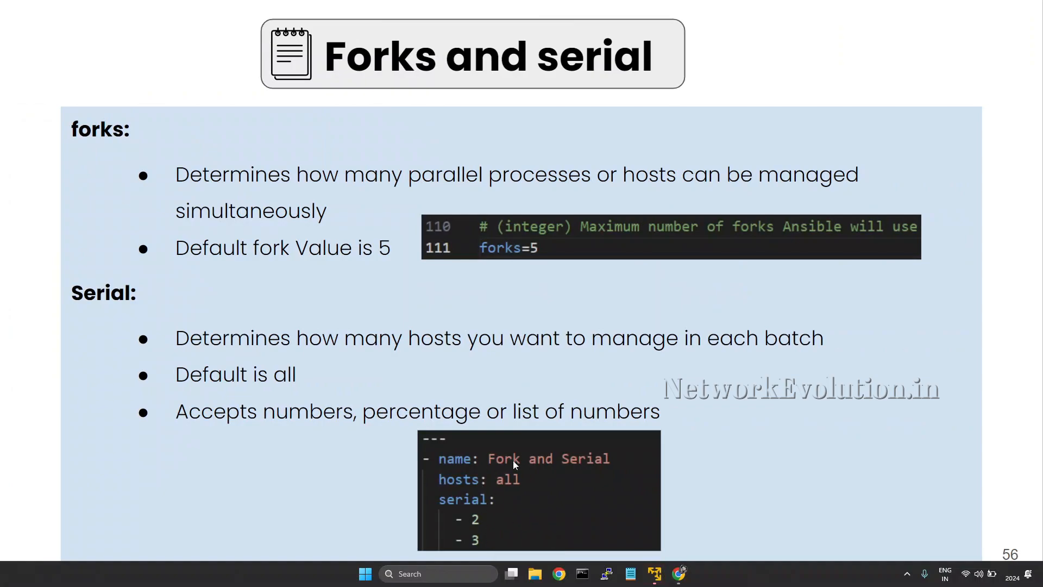
mouse_move(491, 482)
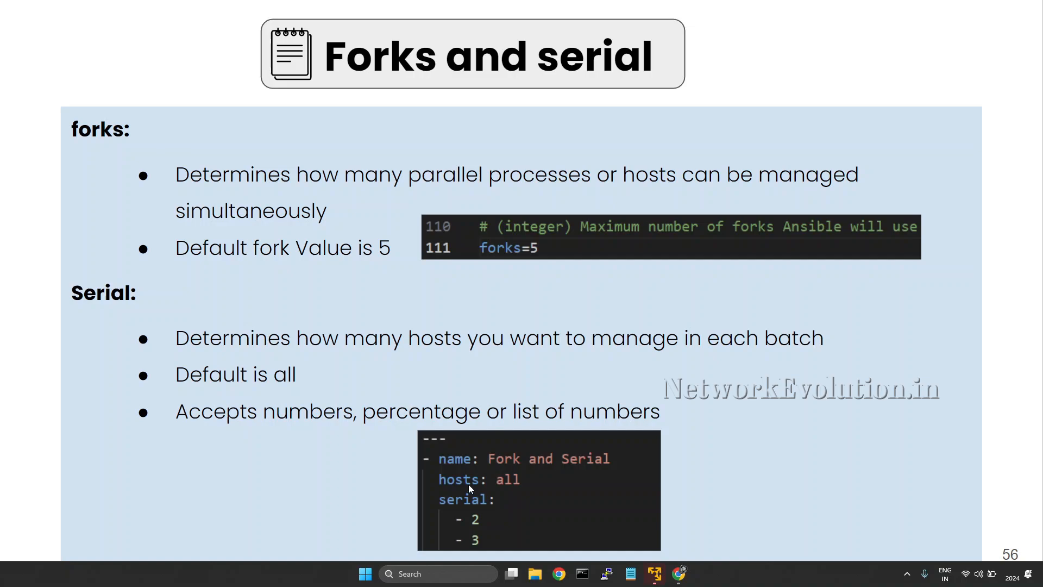
mouse_move(499, 519)
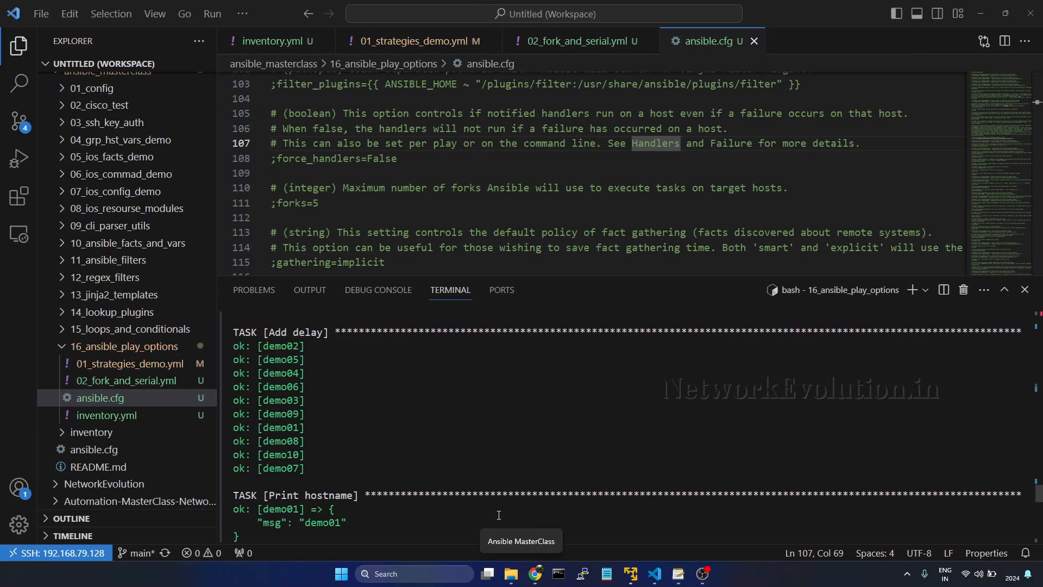
Add 'serial: 3' to the play in 02_fork_and_serial.yml.
left_click(576, 40)
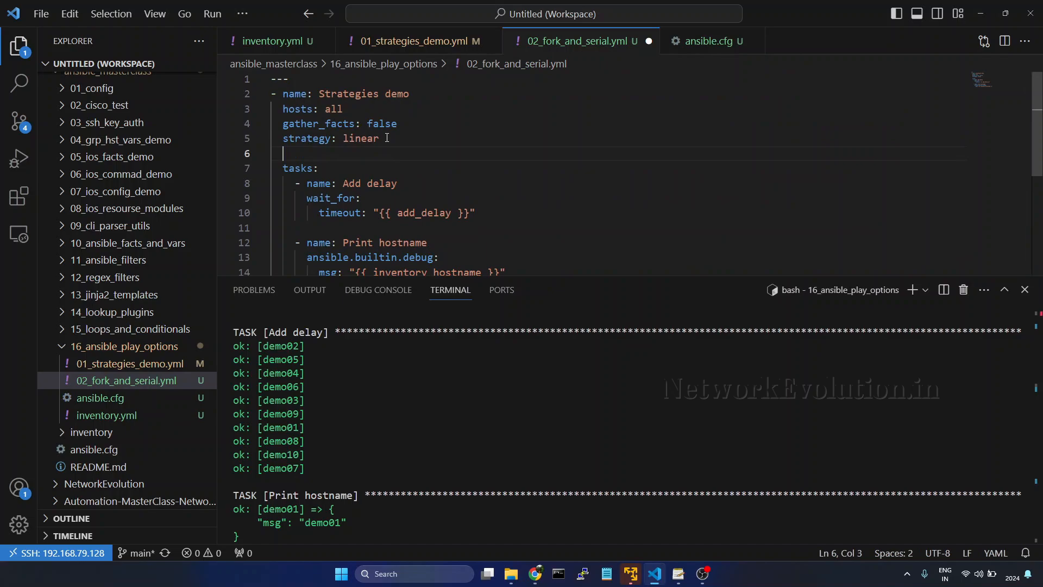
type("seria")
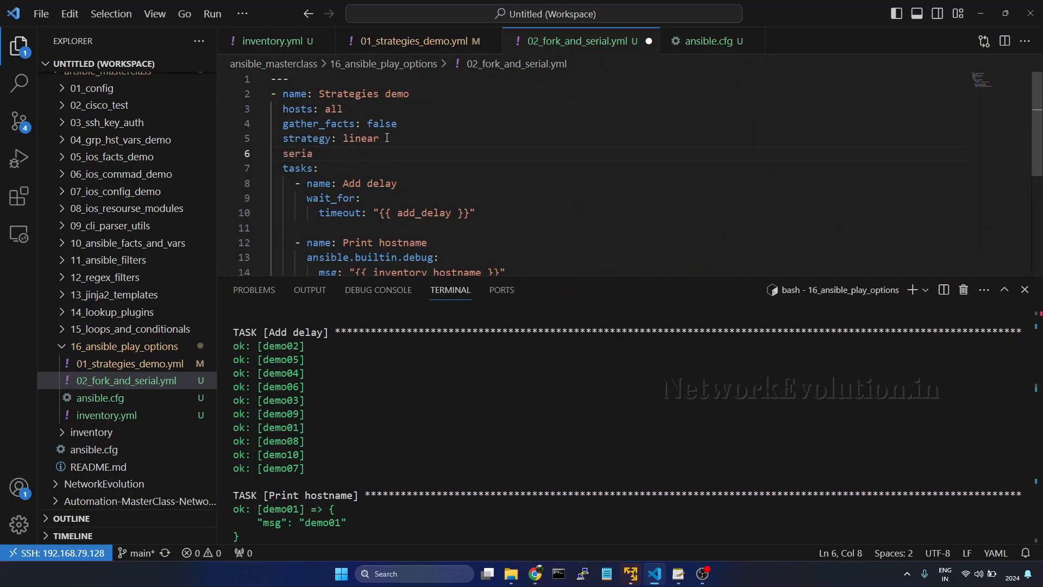
type("l: 3")
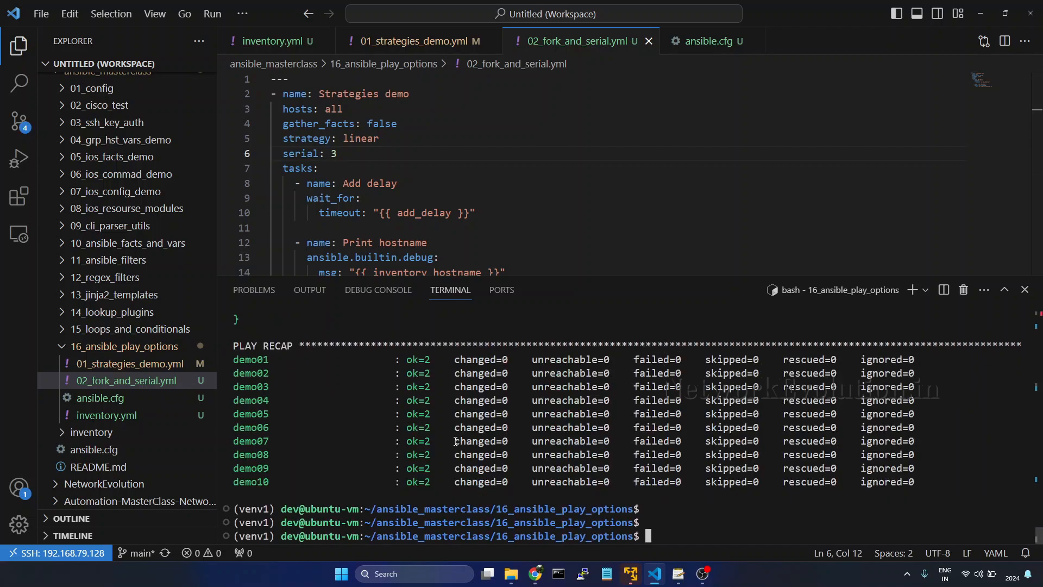
Run the playbook with '--forks 10', watch hosts go three per batch, then interrupt it with Ctrl+C.
type("ansible-playbook 02_fork_and_serial.yml --forks 10")
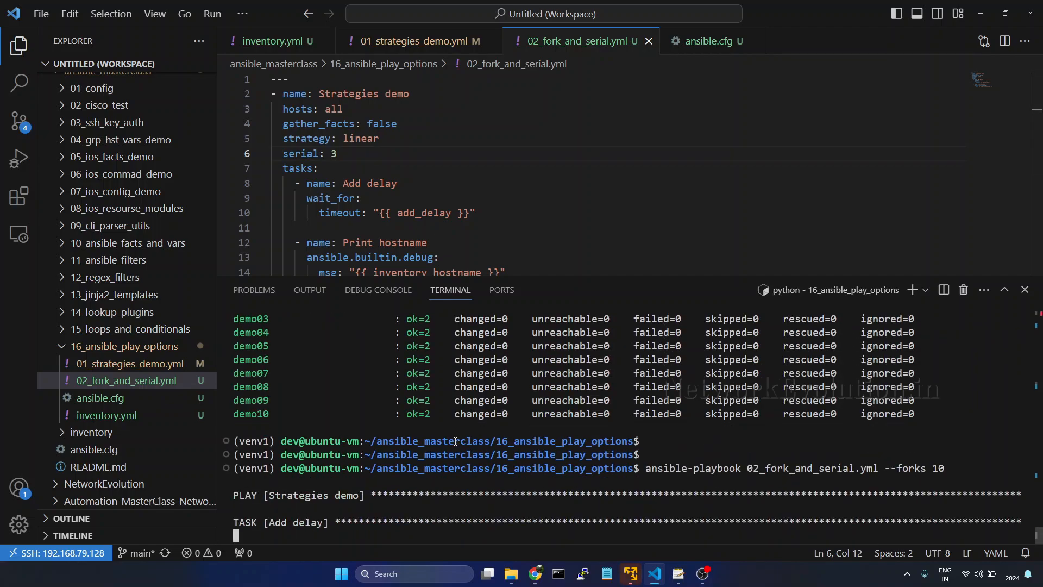
left_click_drag(507, 279, 507, 178)
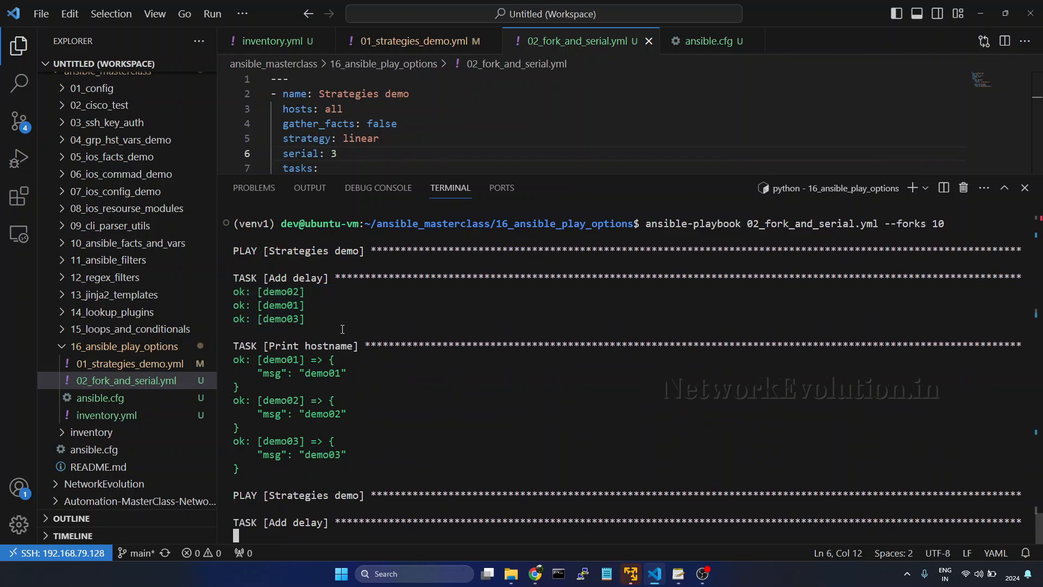
scroll("down", 3)
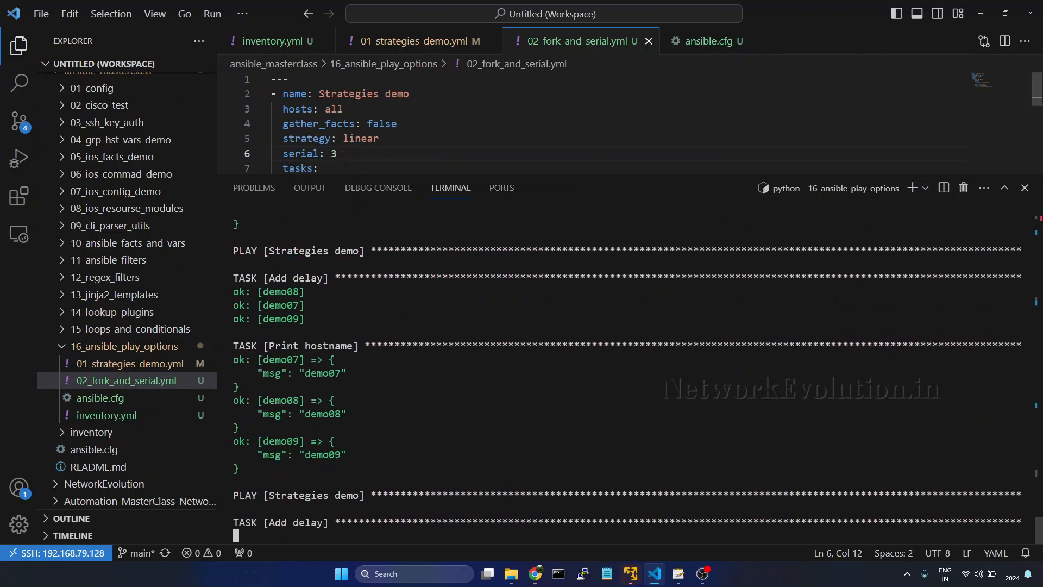
key("ctrl+c")
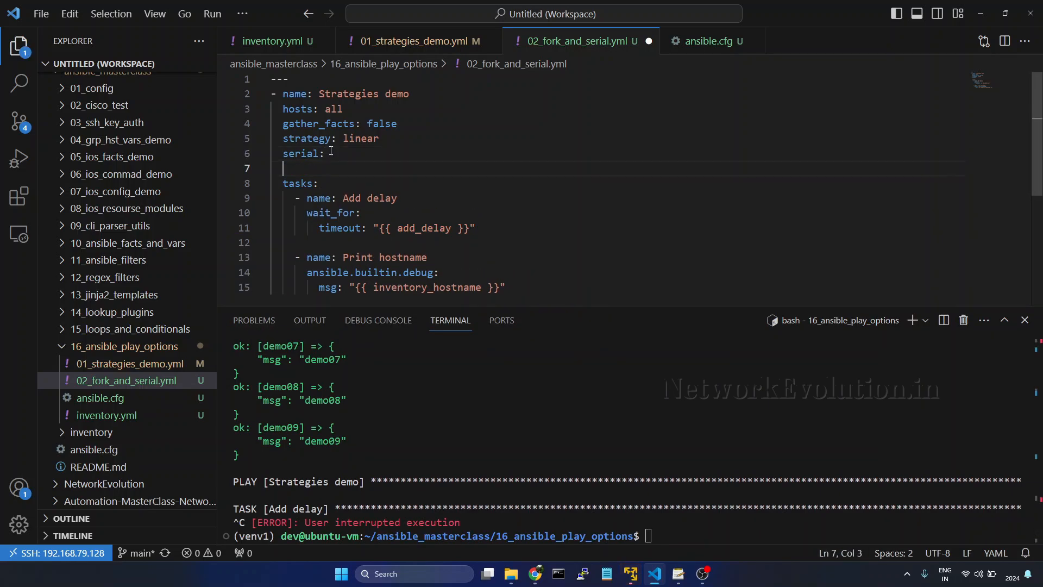
Make serial a list with items '- 2' and '- 3'.
type("-")
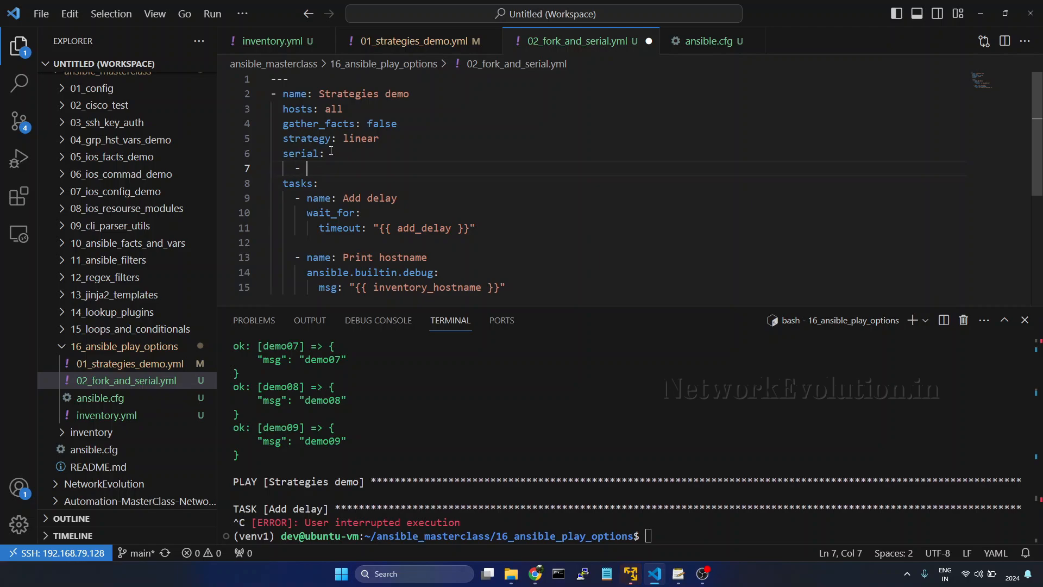
type("2")
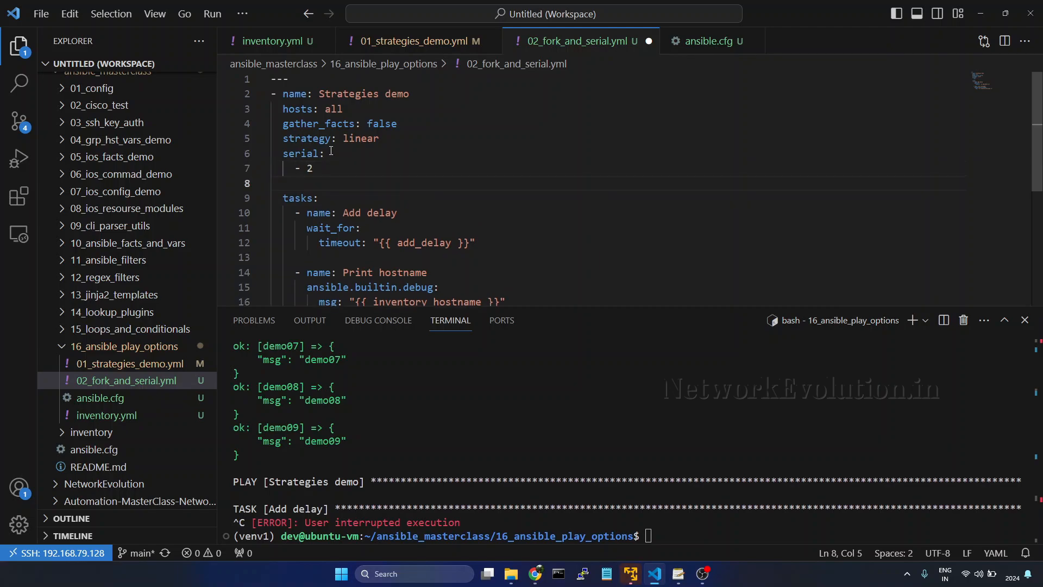
type("- 3")
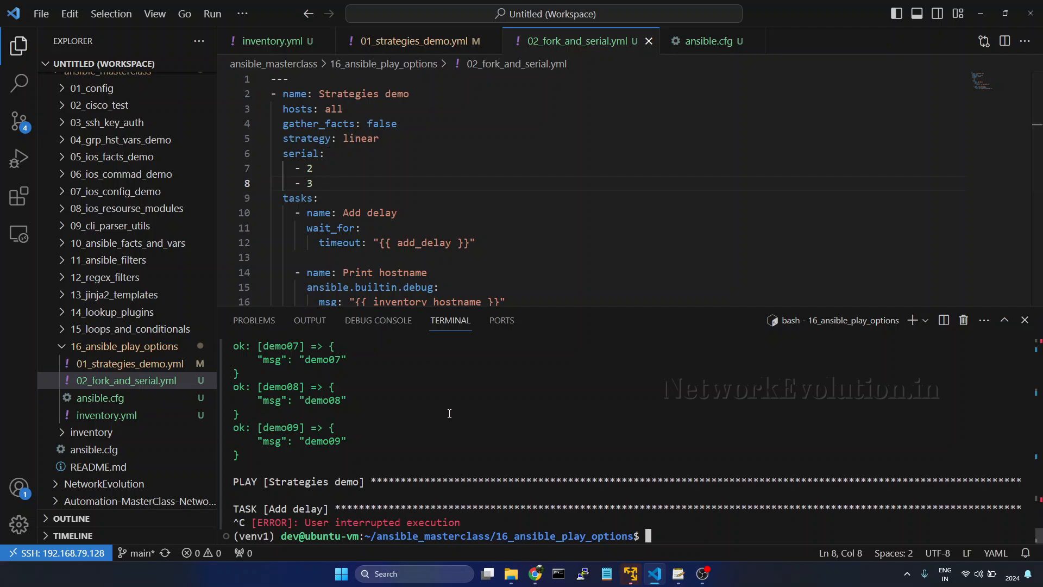
Run the playbook with '--forks 10' and review the output batching hosts 2 then 3 at a time.
type("ansible-playbook 02_fork_and_serial.yml --forks 10")
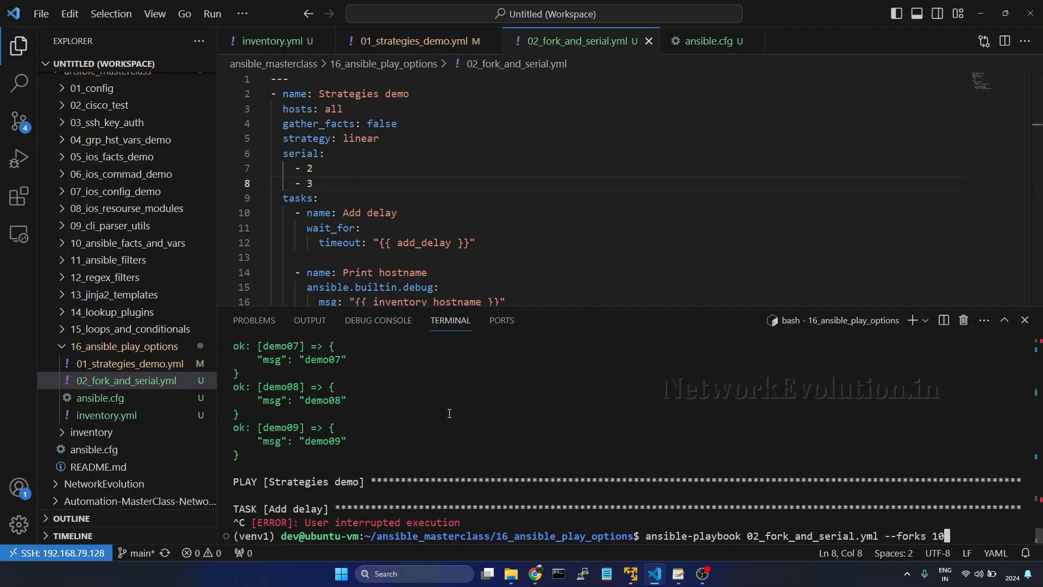
key("enter")
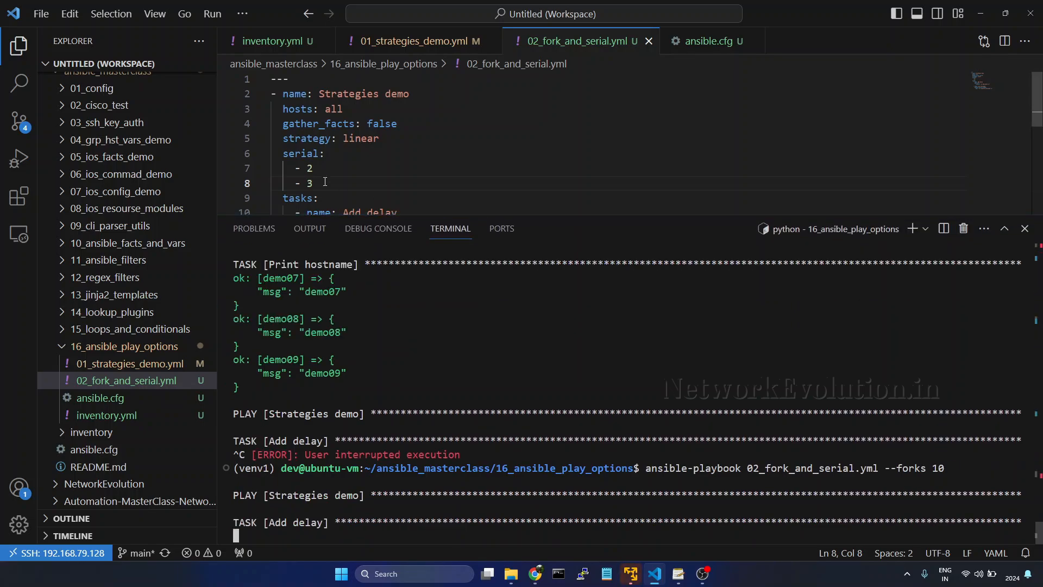
left_click_drag(312, 183, 265, 183)
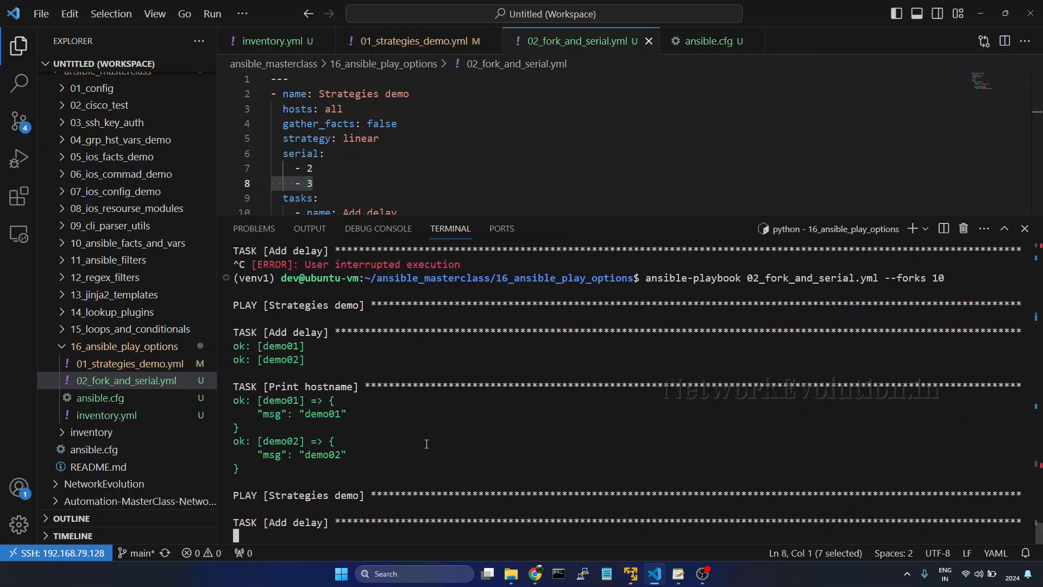
left_click_drag(256, 333, 377, 479)
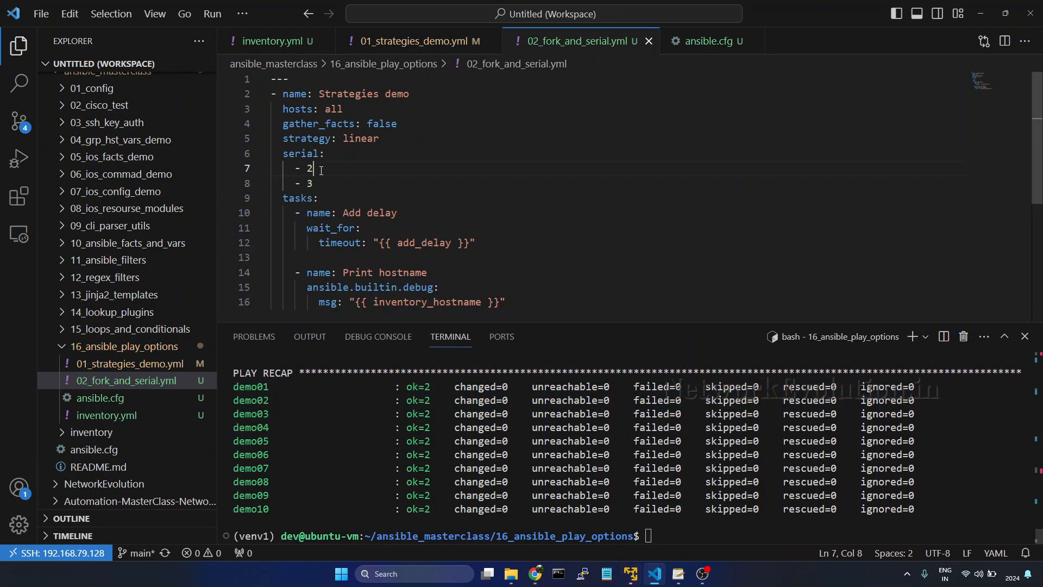
Change the serial list items to percentages '- 20%' and '- 30%'.
type("0")
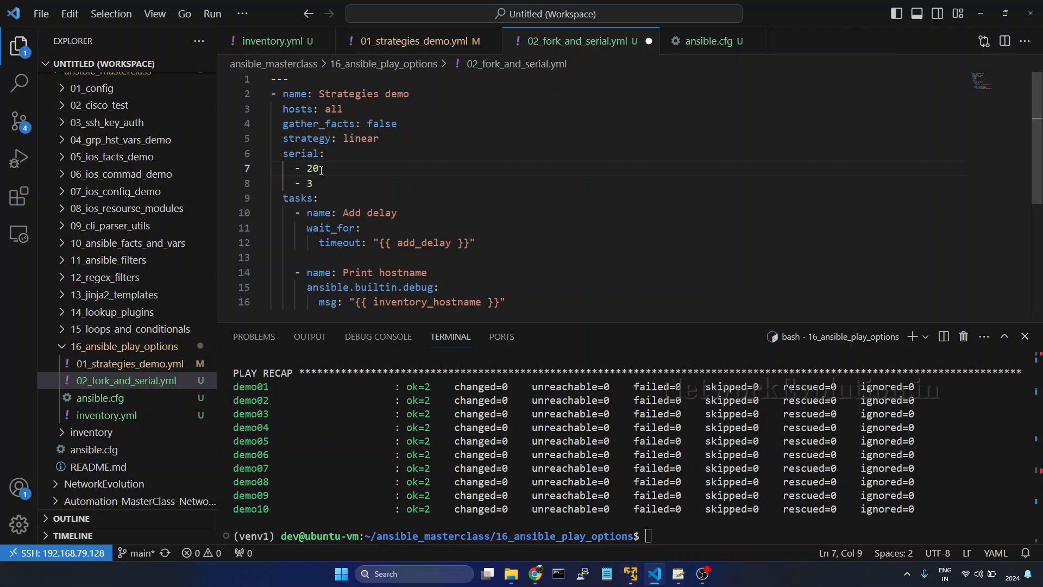
type("%")
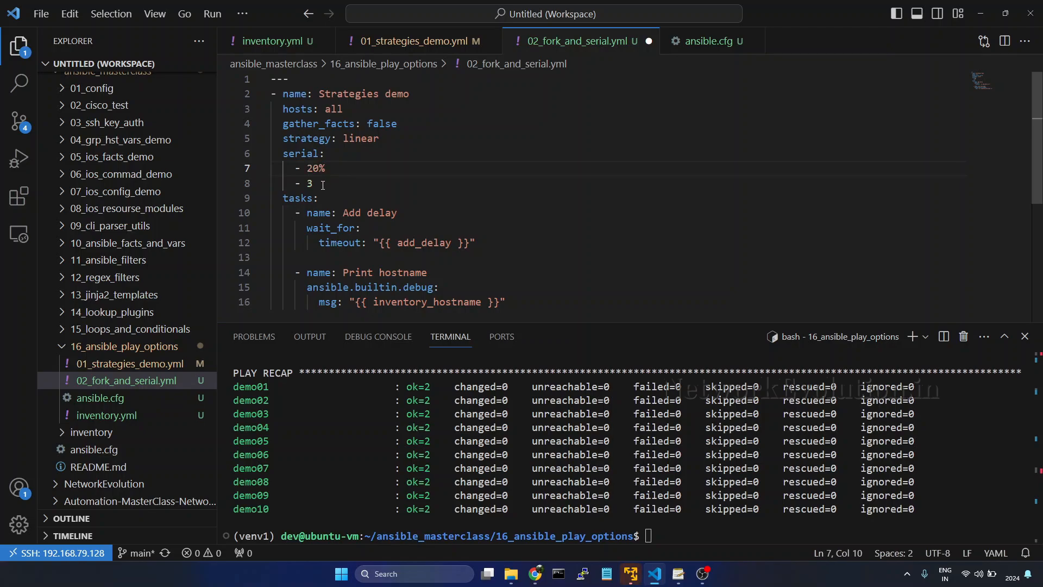
key("Backspace")
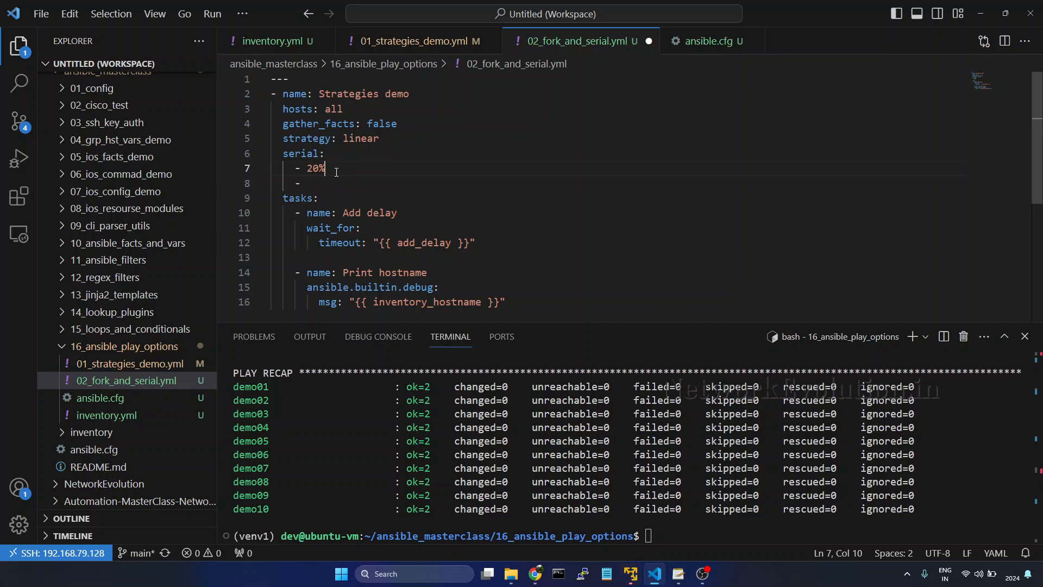
double_click(315, 168)
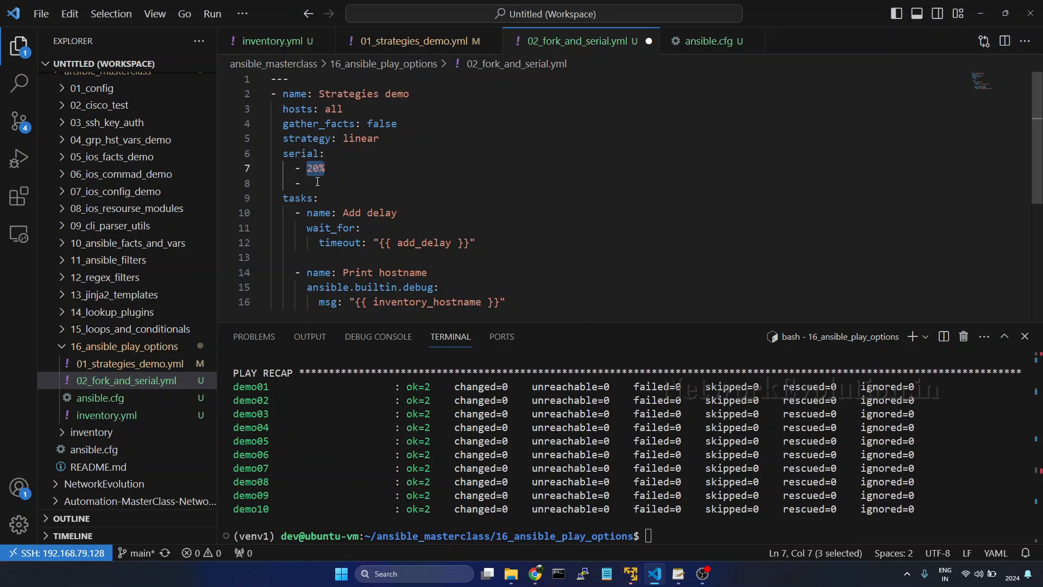
type("3")
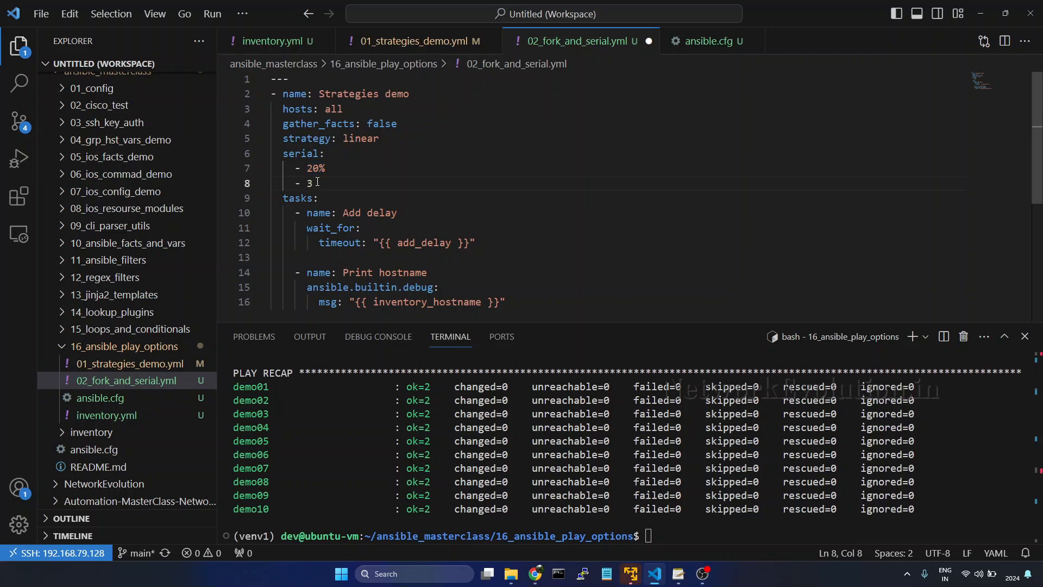
type("d")
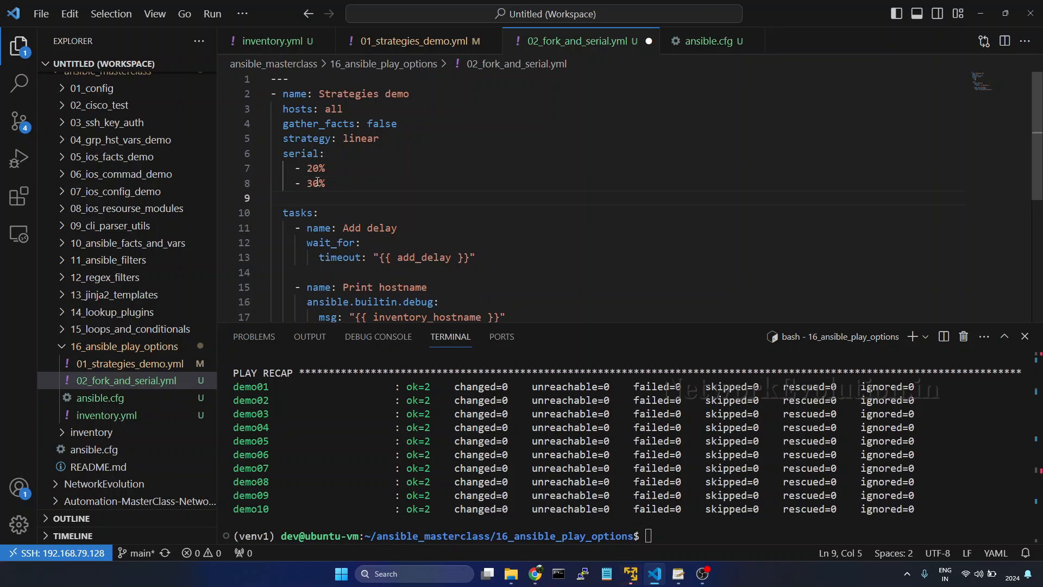
Add a third serial item of 20% and rerun the playbook with '--forks 10'.
type("- 1")
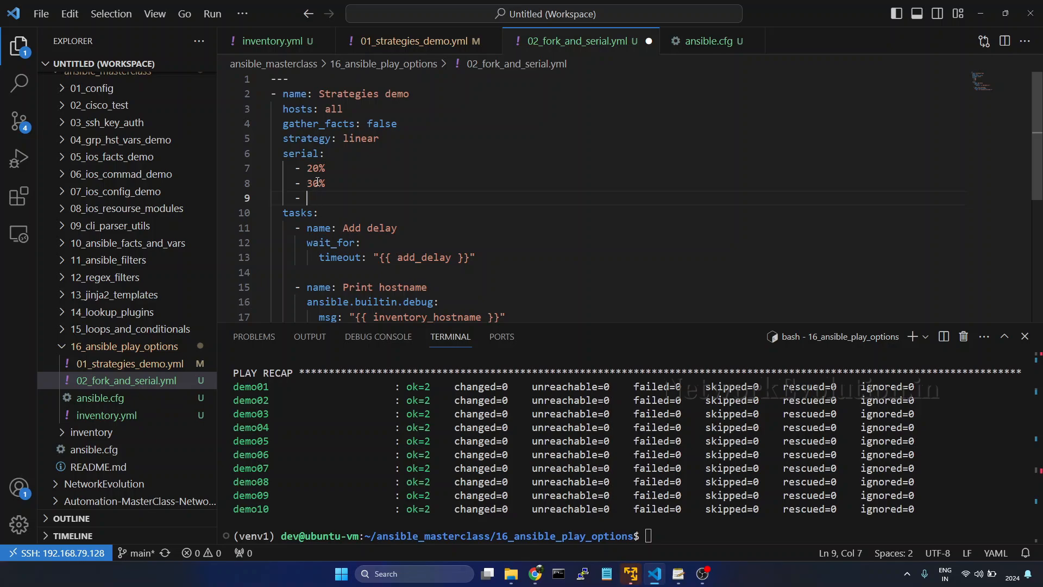
type("20%")
left_click(626, 536)
type("ansible-playbook 02_fork_and_serial.yml --forks 10")
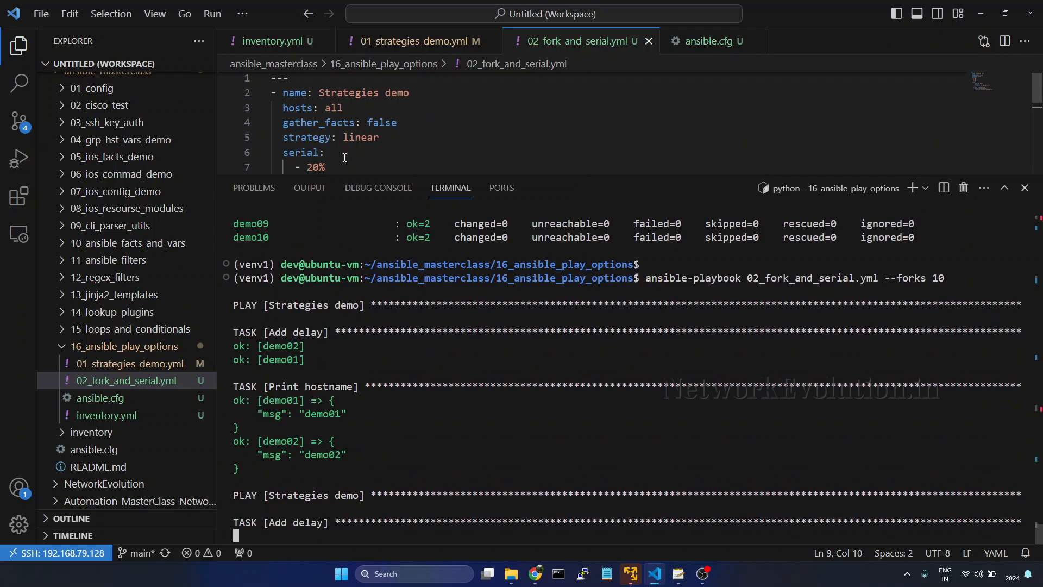
left_click_drag(236, 400, 345, 467)
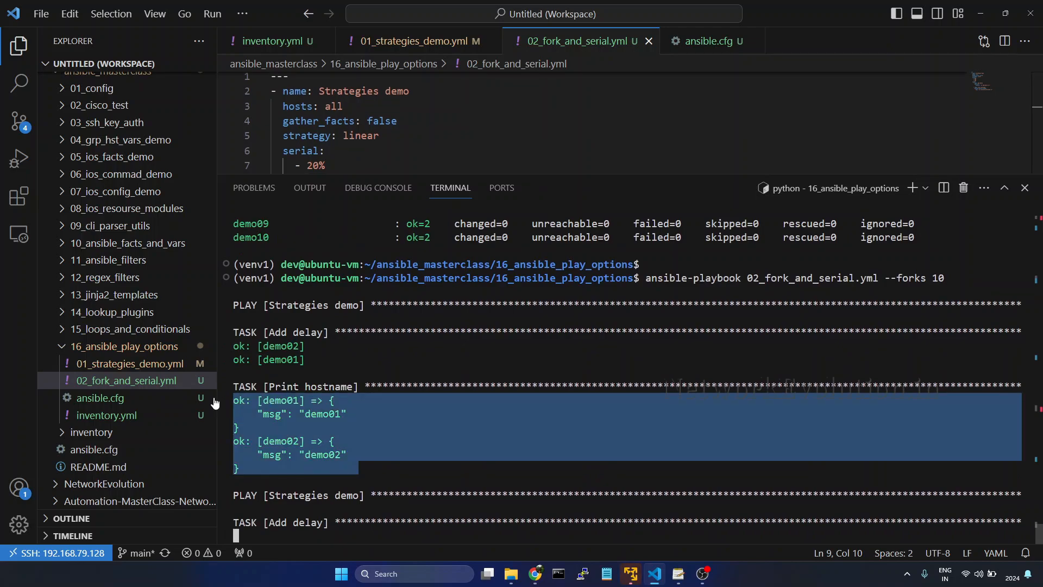
mouse_move(378, 497)
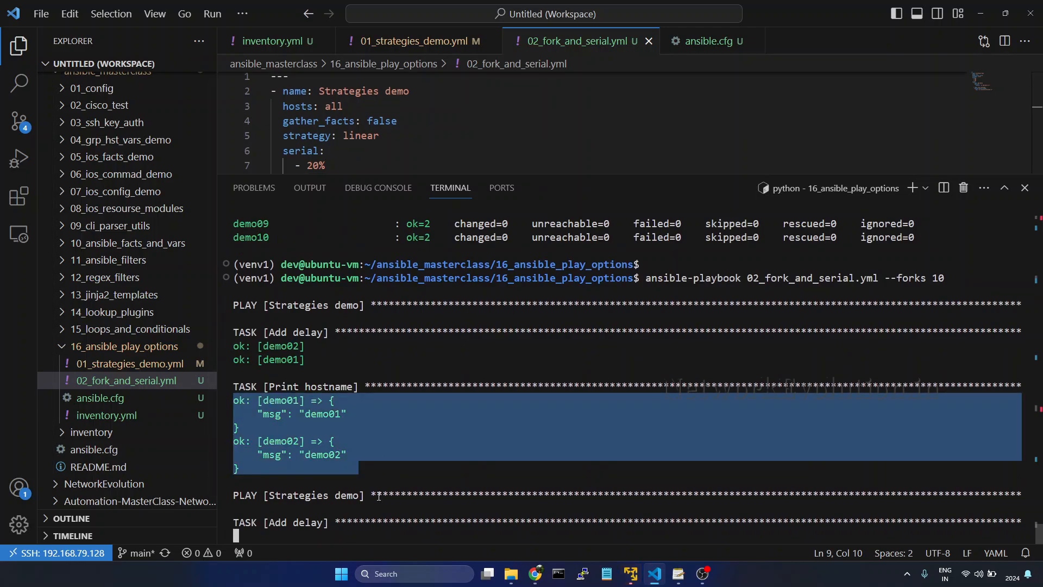
scroll("down", 3)
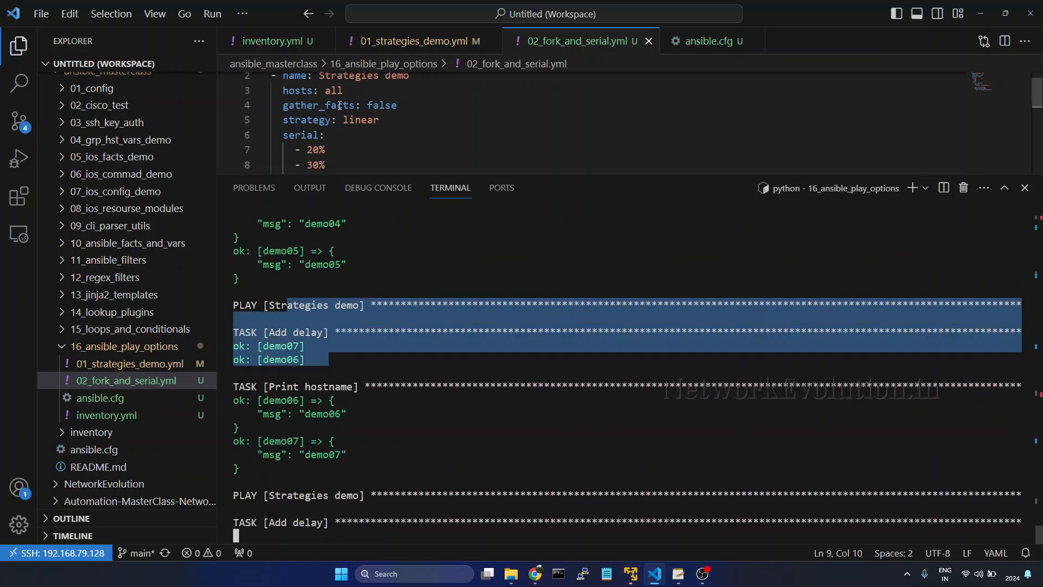
scroll("down", 3)
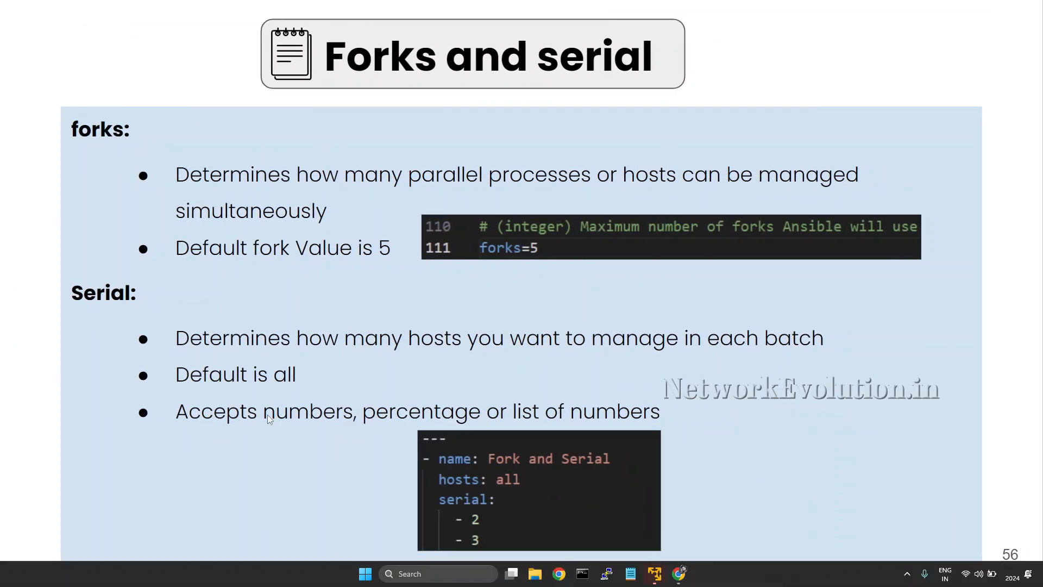
mouse_move(329, 401)
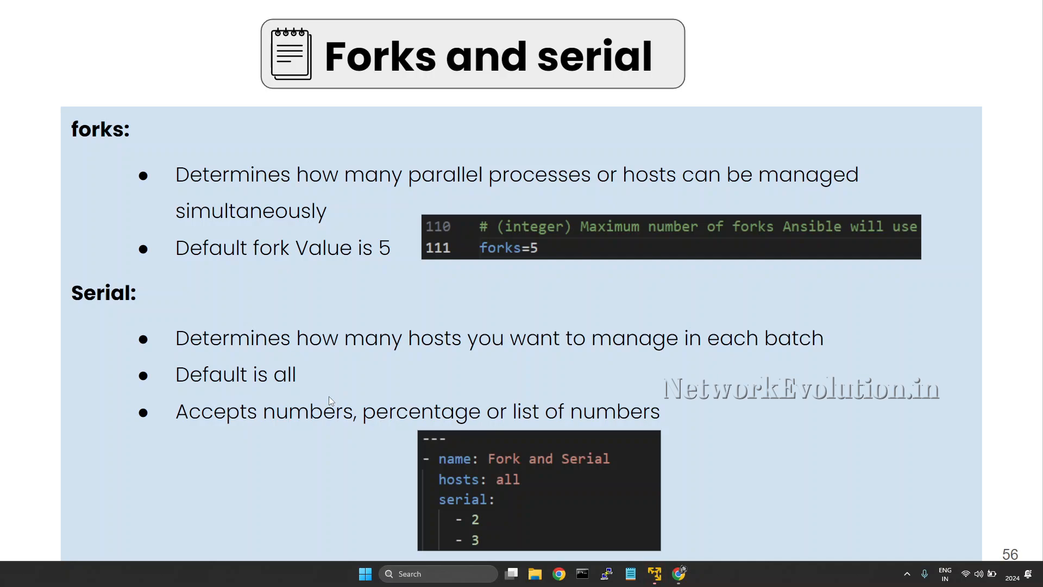
mouse_move(585, 414)
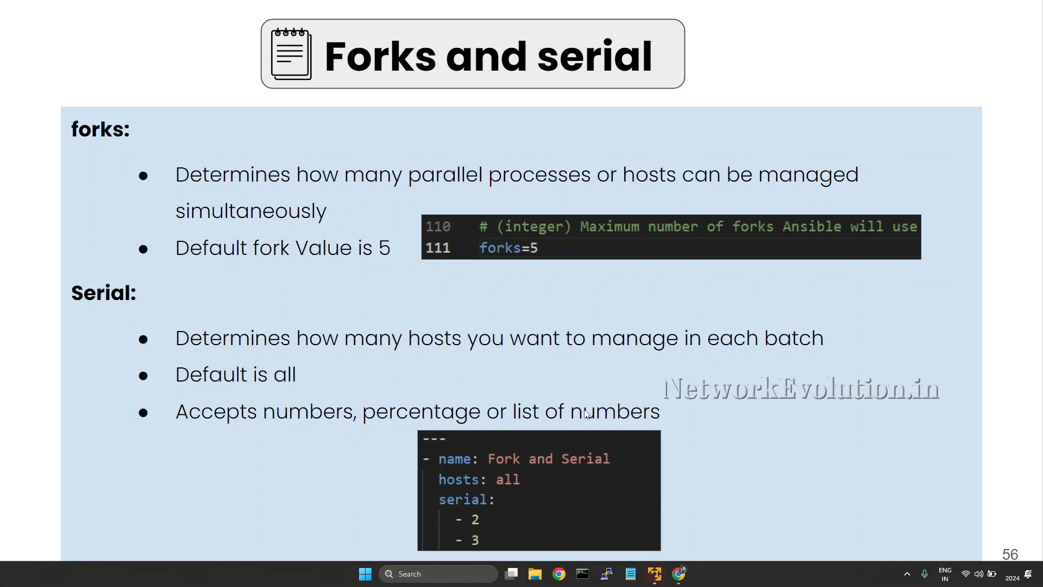
mouse_move(630, 447)
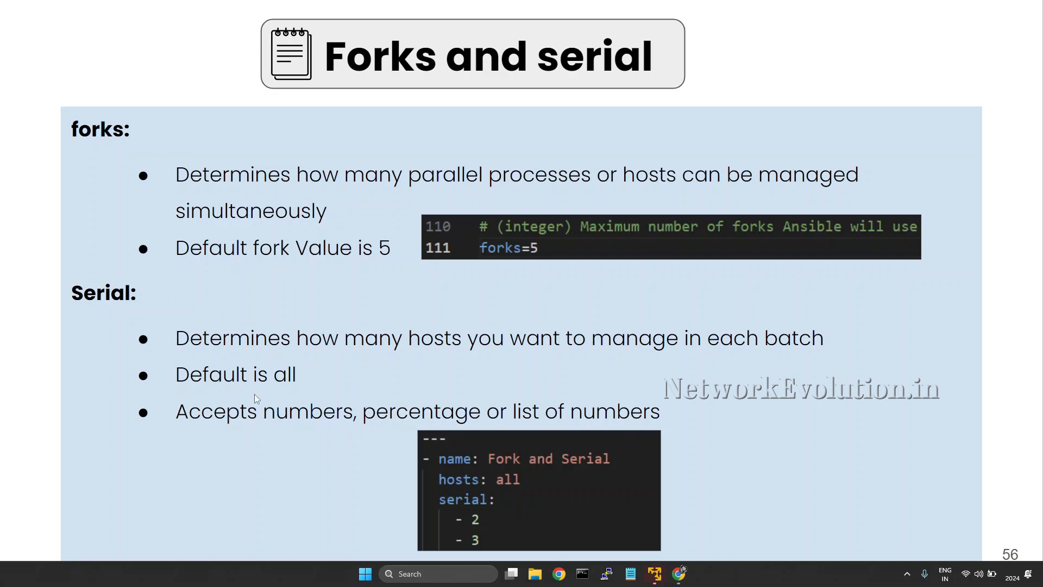
mouse_move(238, 341)
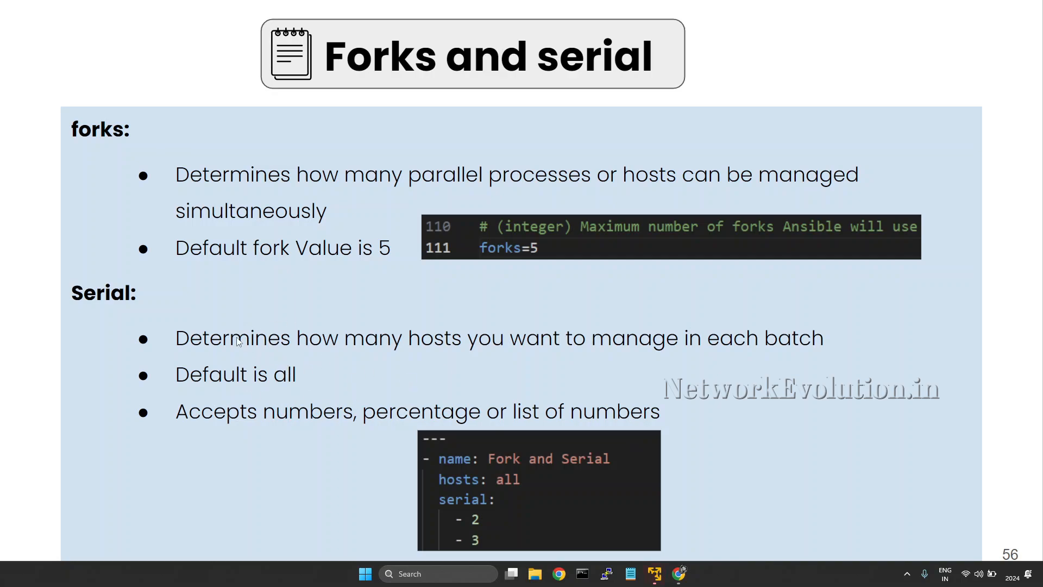
mouse_move(557, 376)
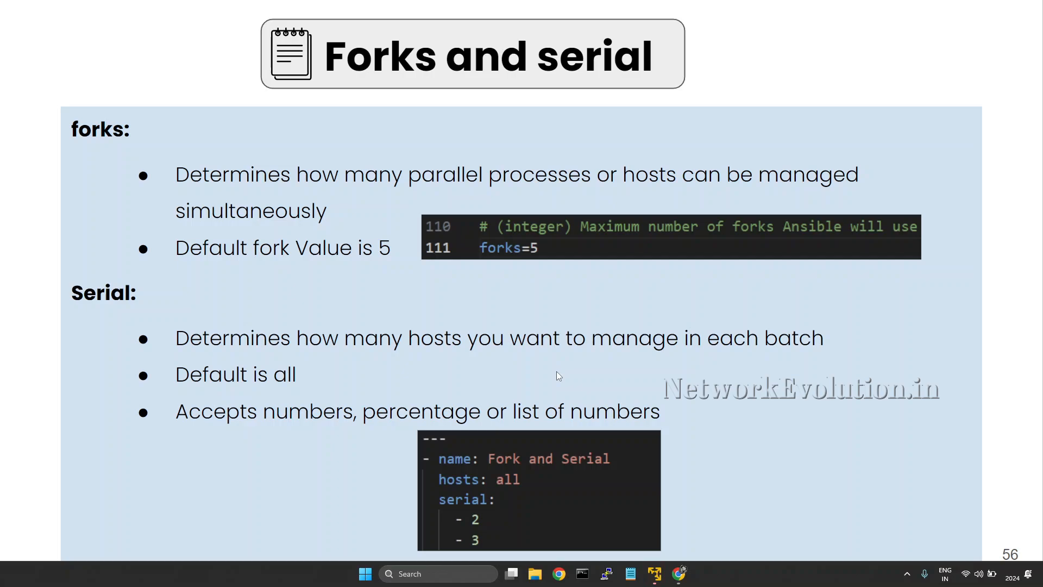